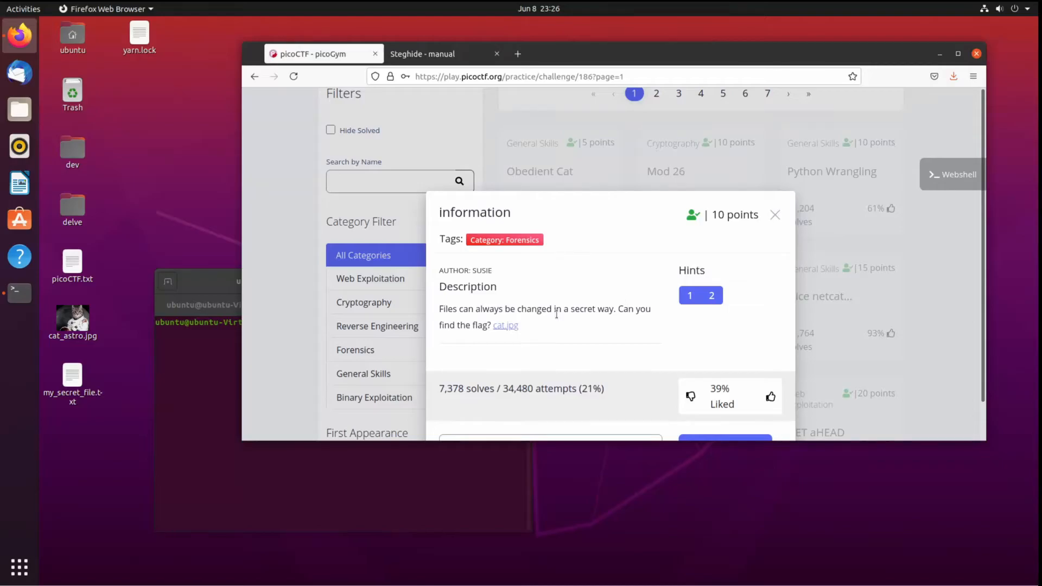
mouse_move(532, 320)
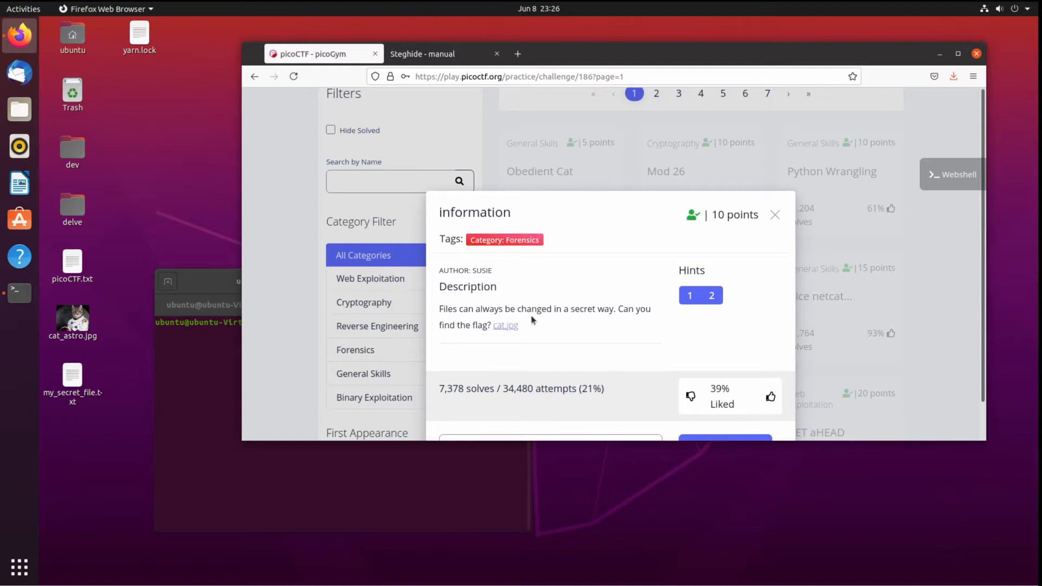
mouse_move(520, 349)
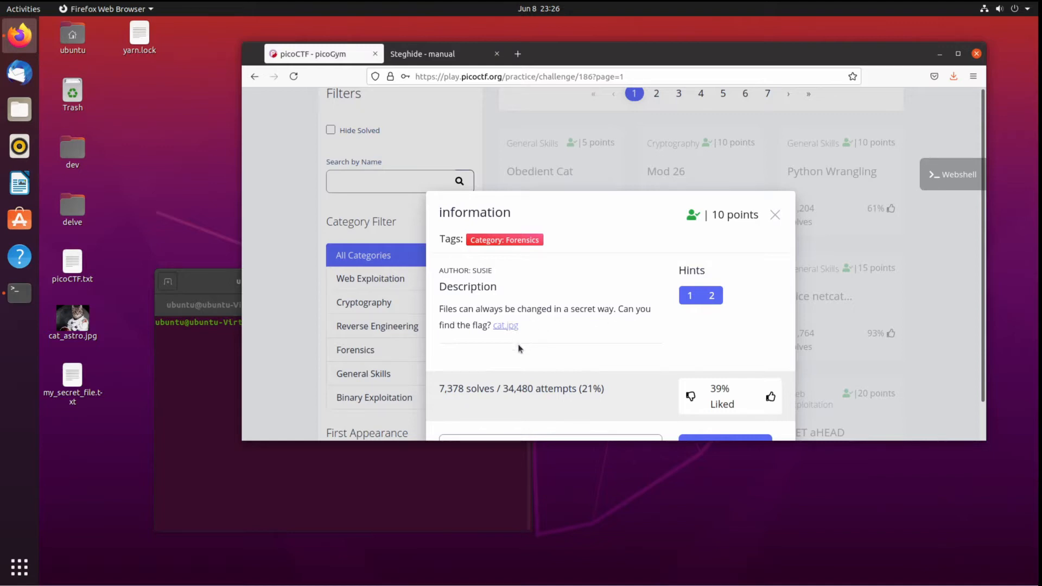
Download the challenge's cat.jpg, choosing Save File, into the Downloads folder.
click(506, 325)
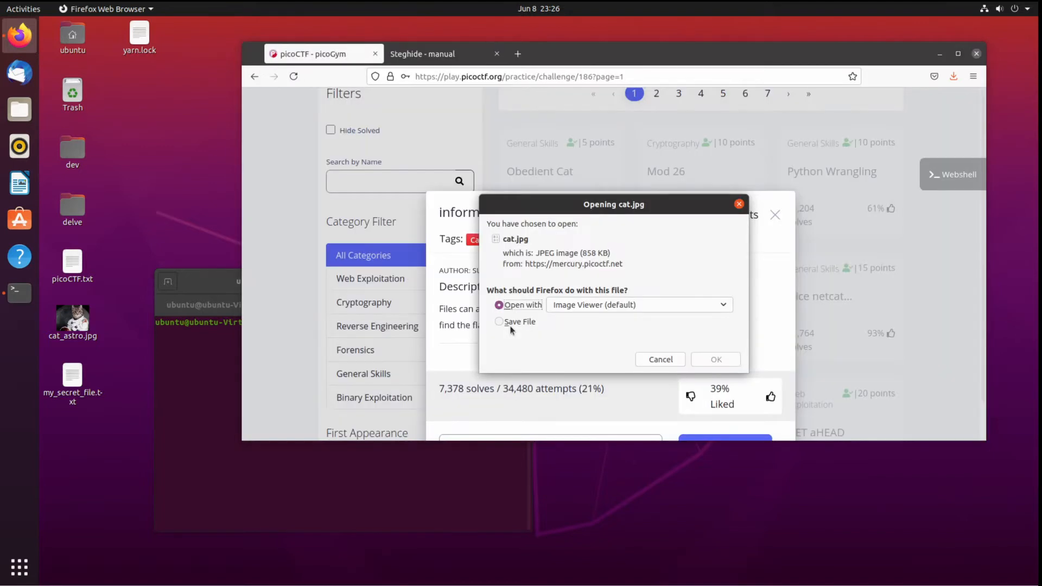
click(499, 321)
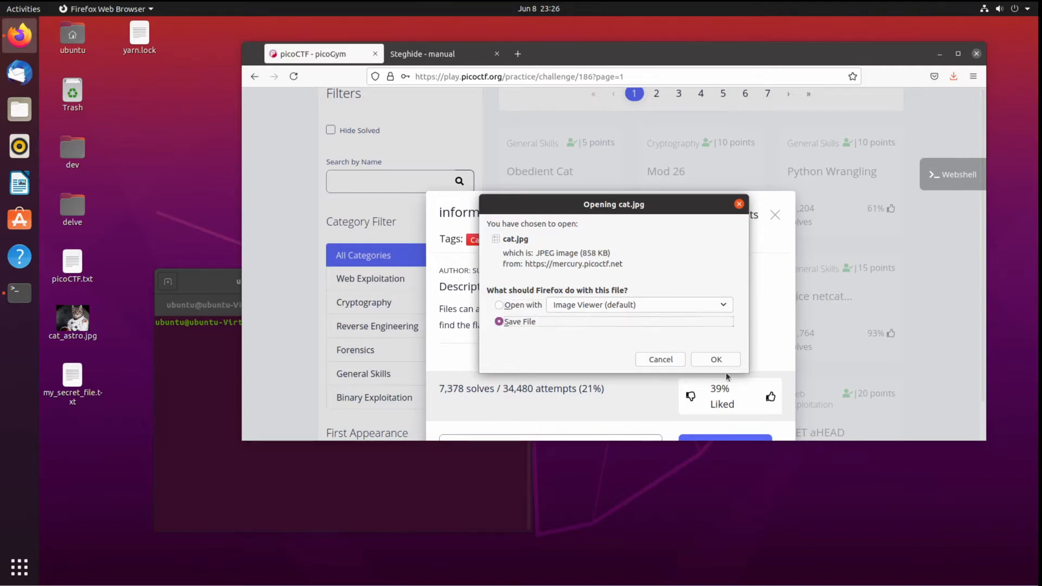
click(716, 359)
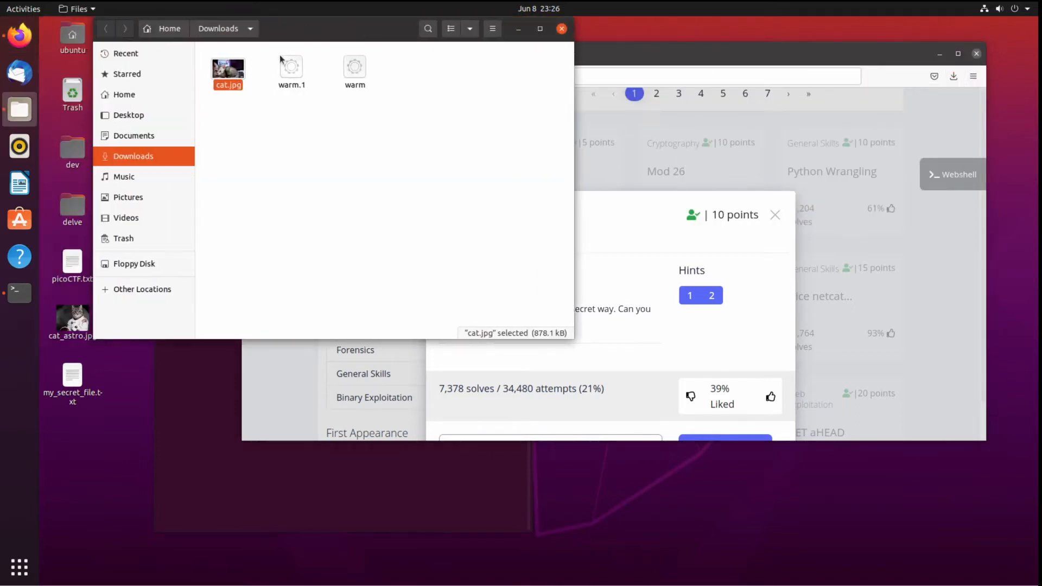
Remove the leftover warm files from Downloads and view cat.jpg in Image Viewer.
click(354, 67)
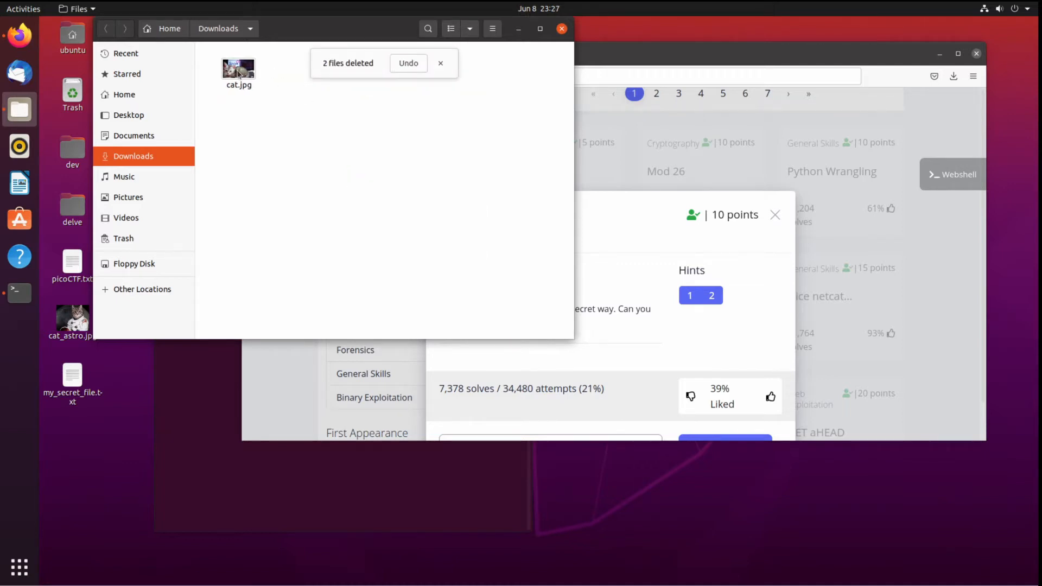
double_click(238, 68)
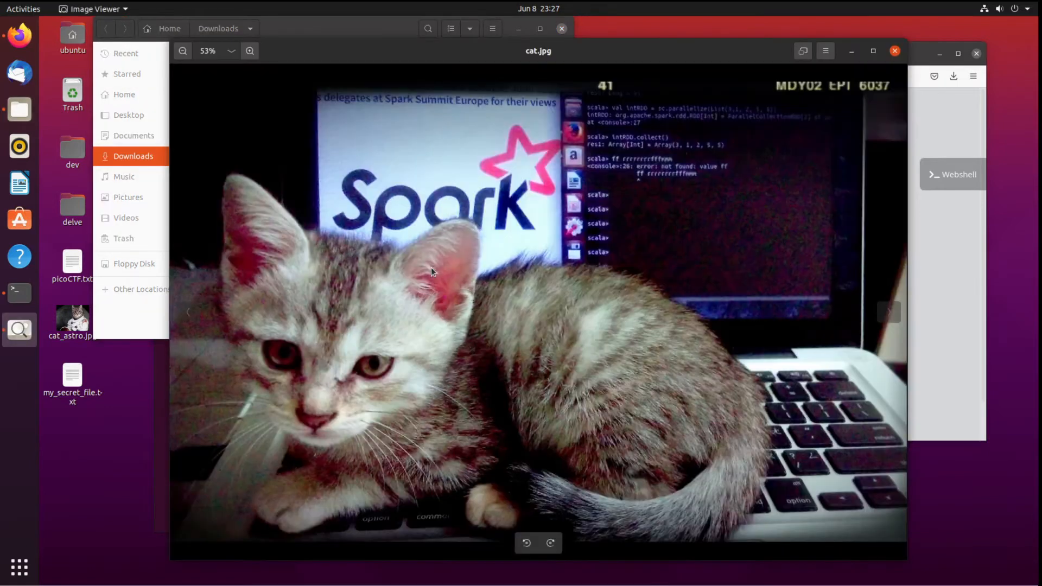
mouse_move(557, 236)
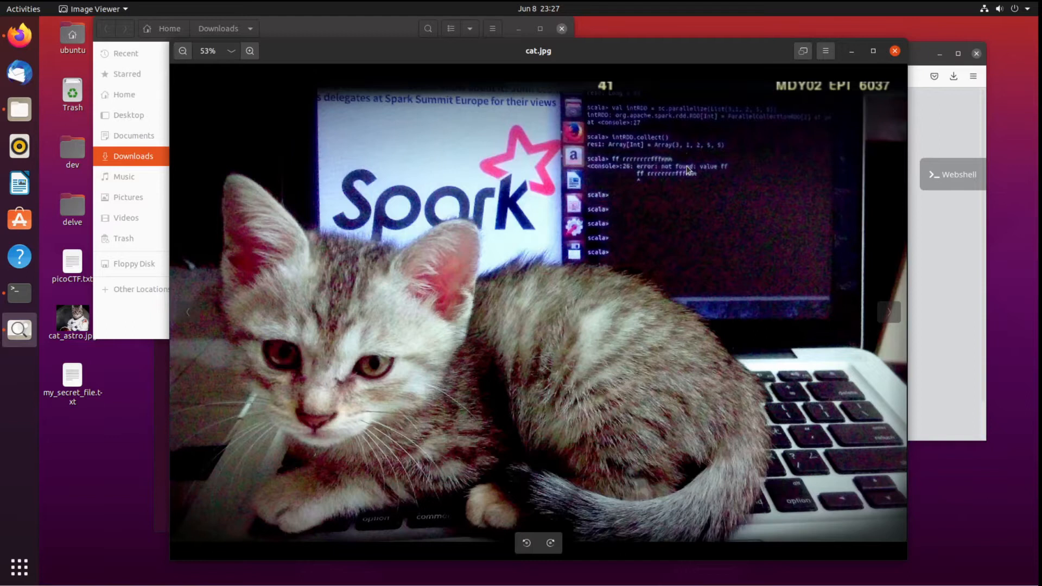
mouse_move(734, 135)
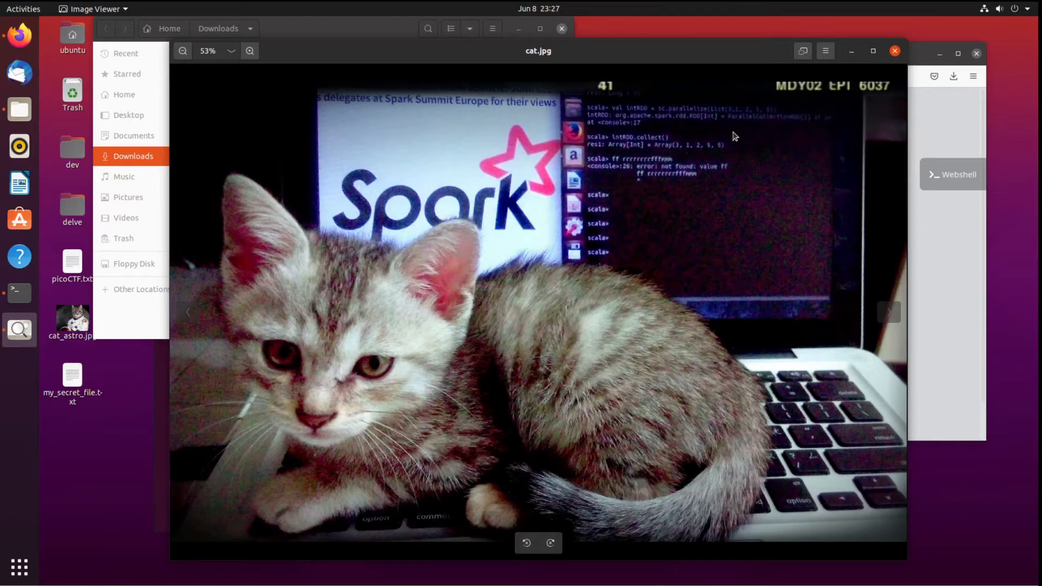
Magnify the laptop-screen console text in the cat photo, then close the viewer.
click(250, 50)
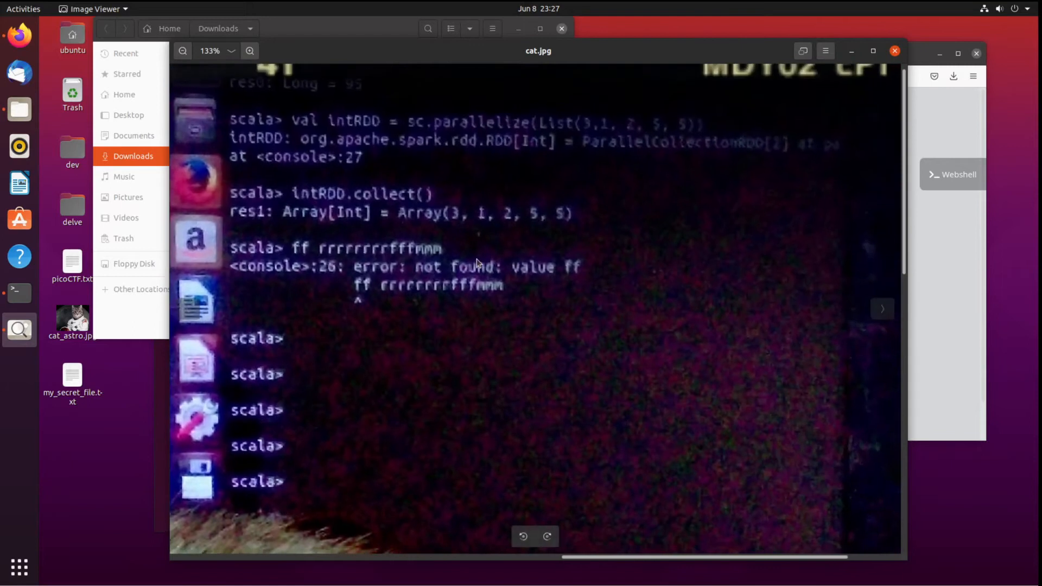
mouse_move(474, 225)
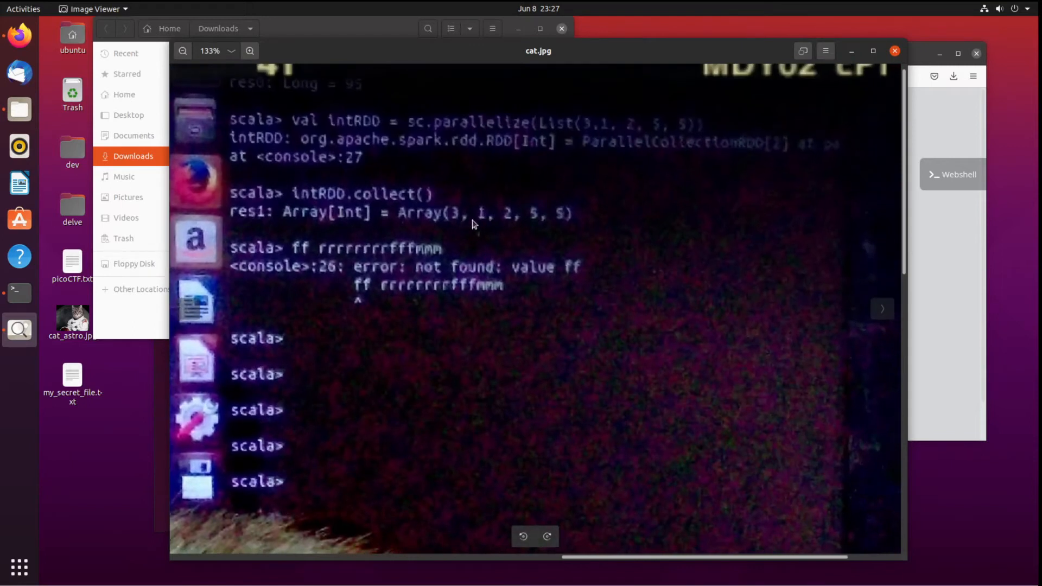
mouse_move(542, 229)
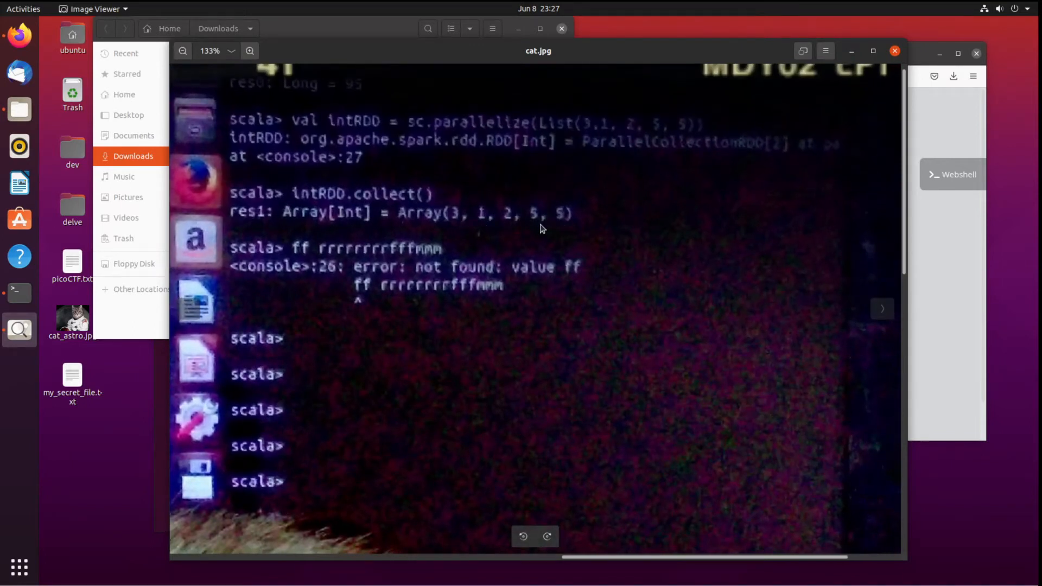
mouse_move(330, 260)
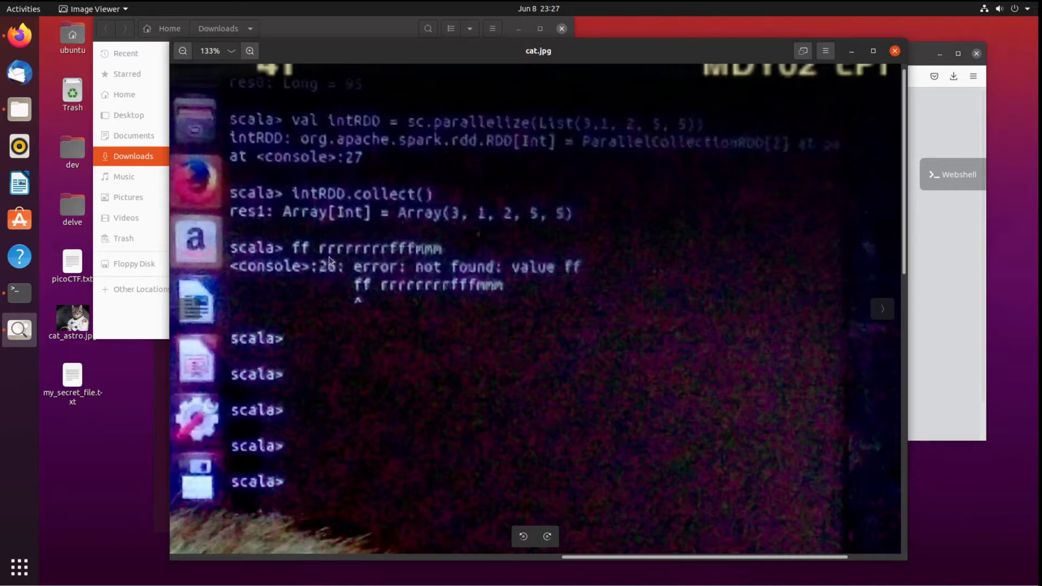
mouse_move(445, 258)
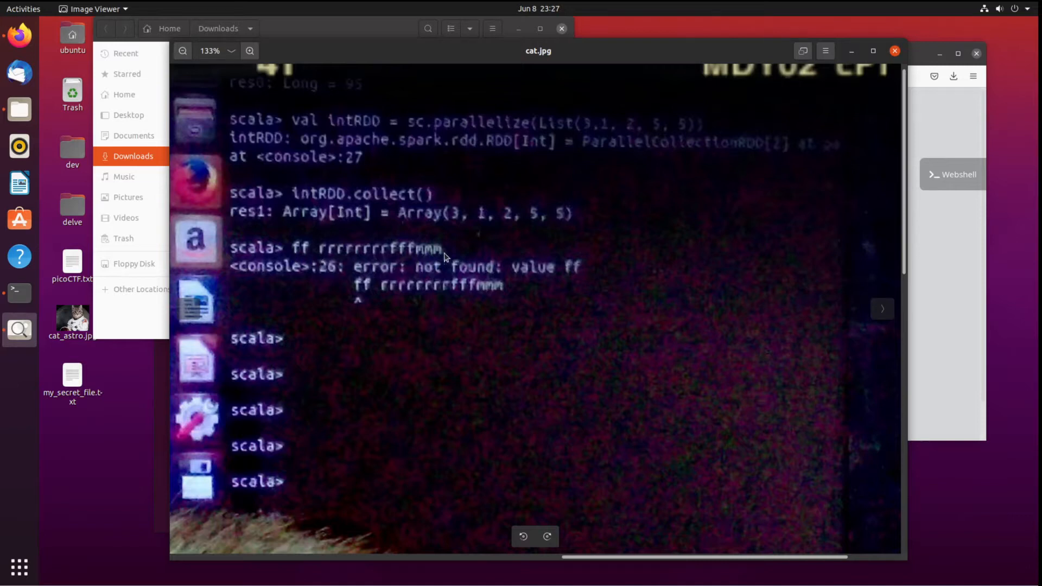
mouse_move(501, 230)
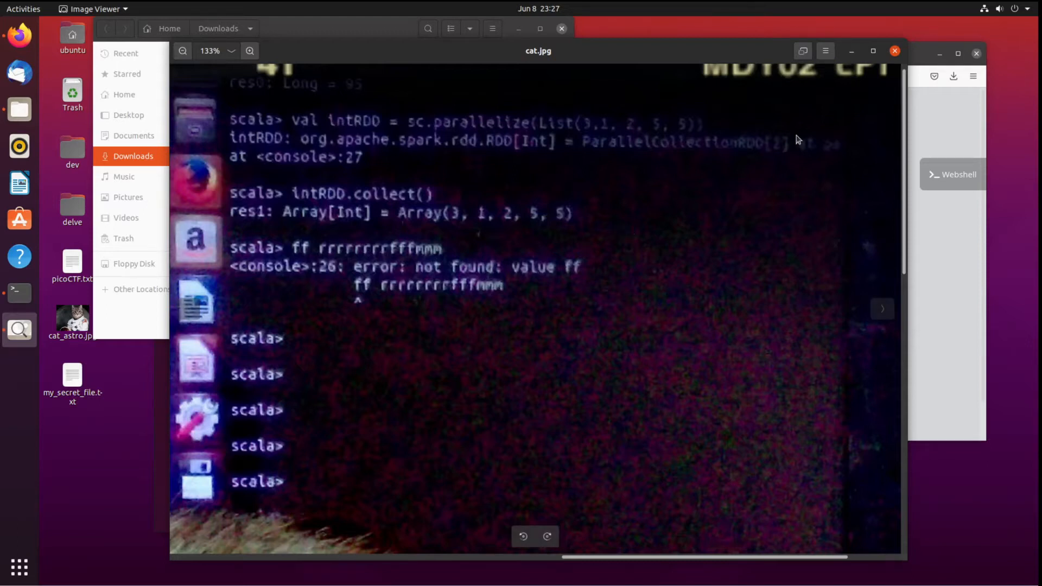
click(895, 50)
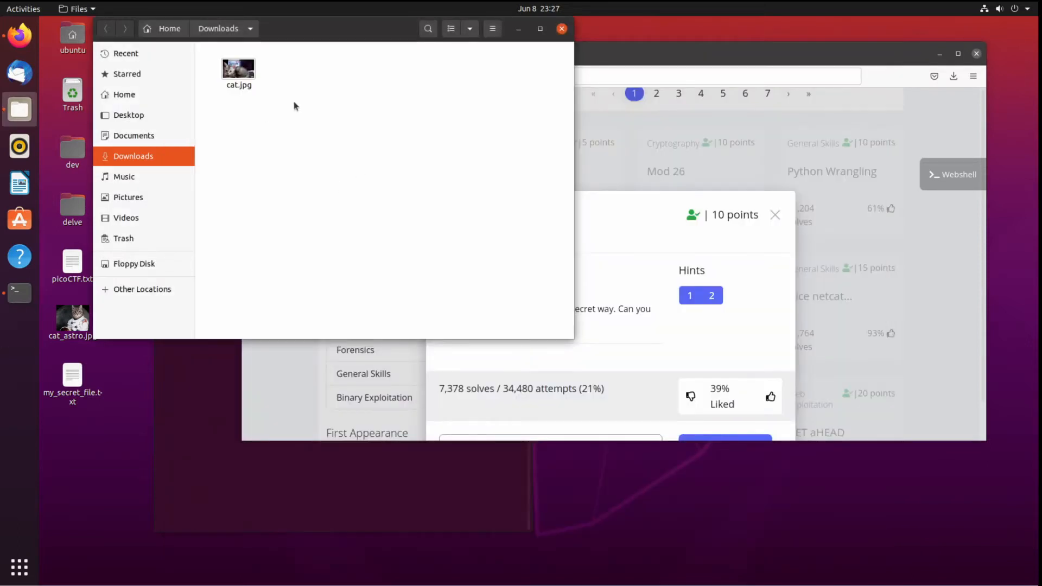
Run strings on cat.jpg in Downloads and grep the output case-insensitively for pico.
click(19, 291)
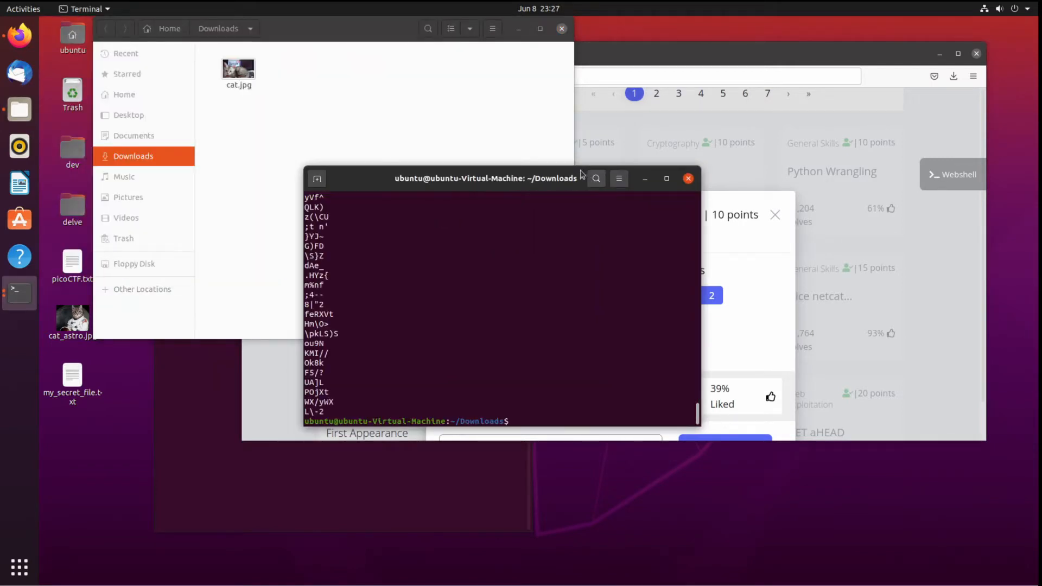
text(strings cat.jpg | grep -i)
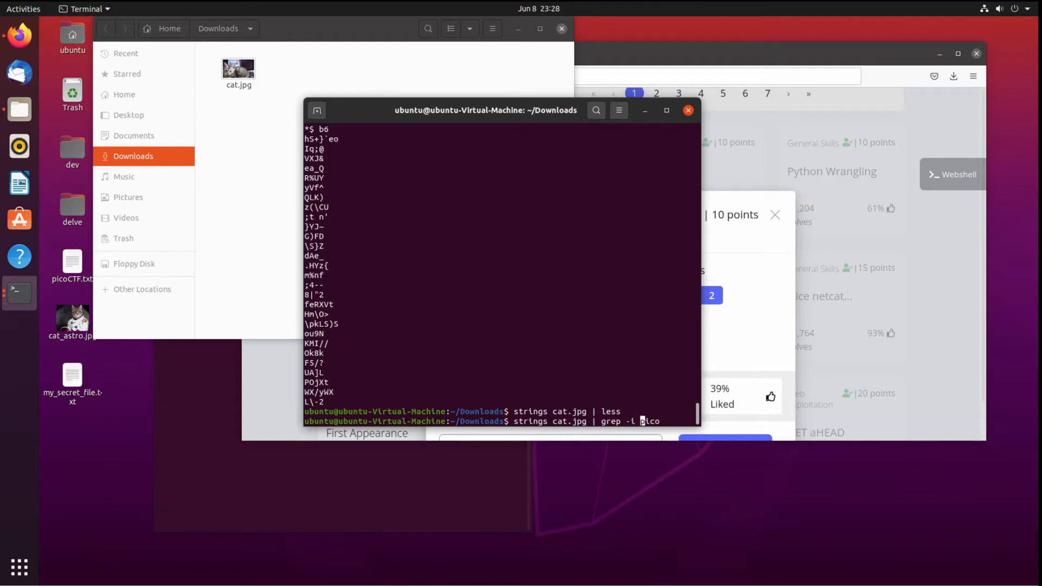
text(pico)
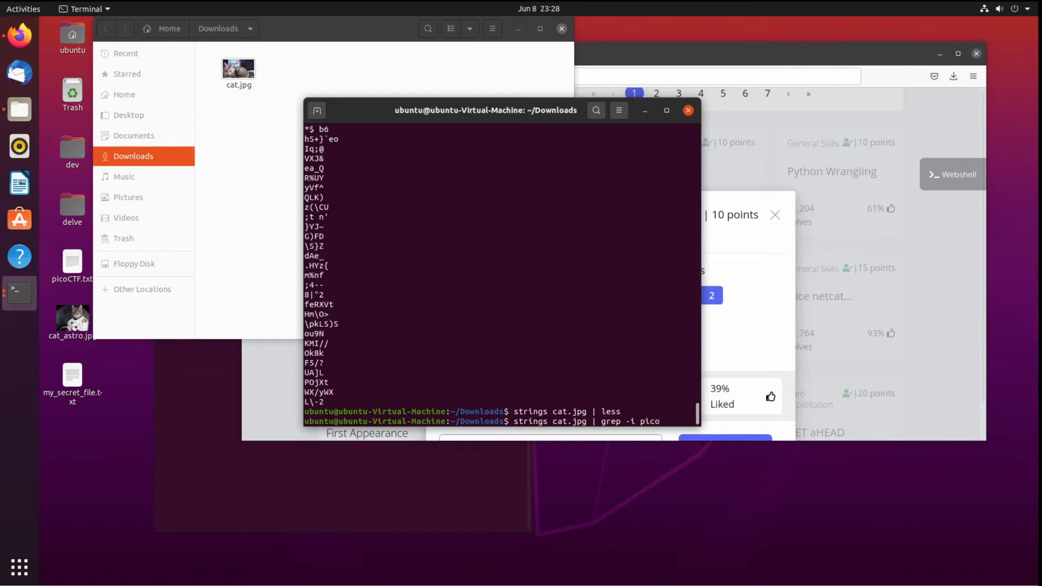
key(Return)
text(steganograph)
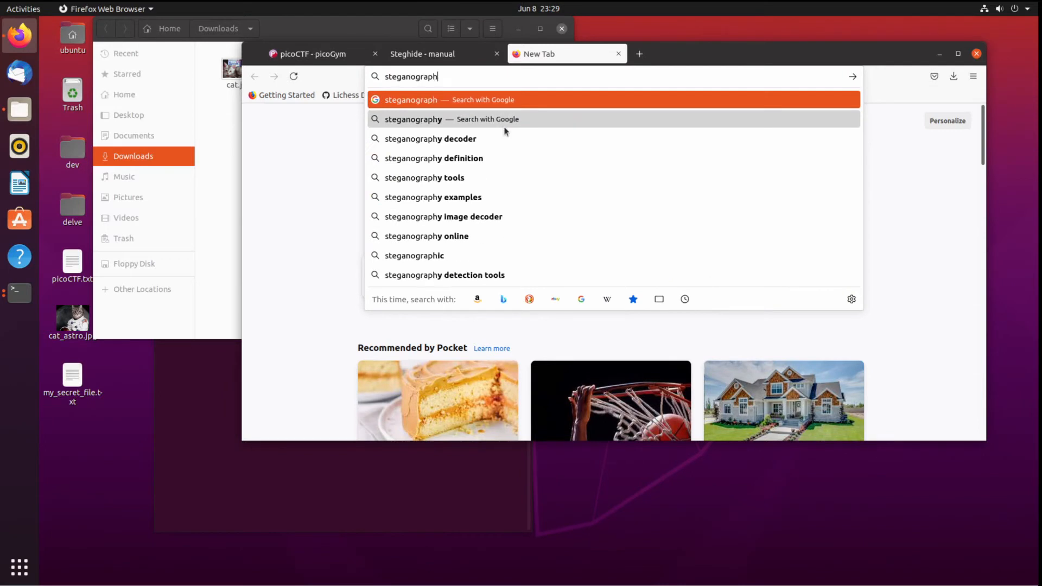
Search Google for steganography and browse its image results.
click(412, 119)
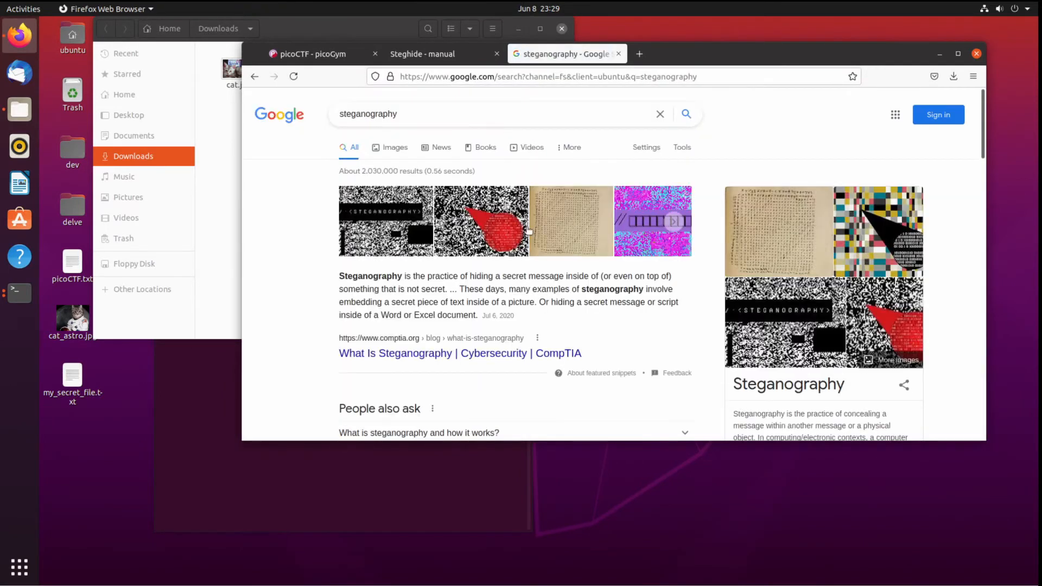
mouse_move(536, 223)
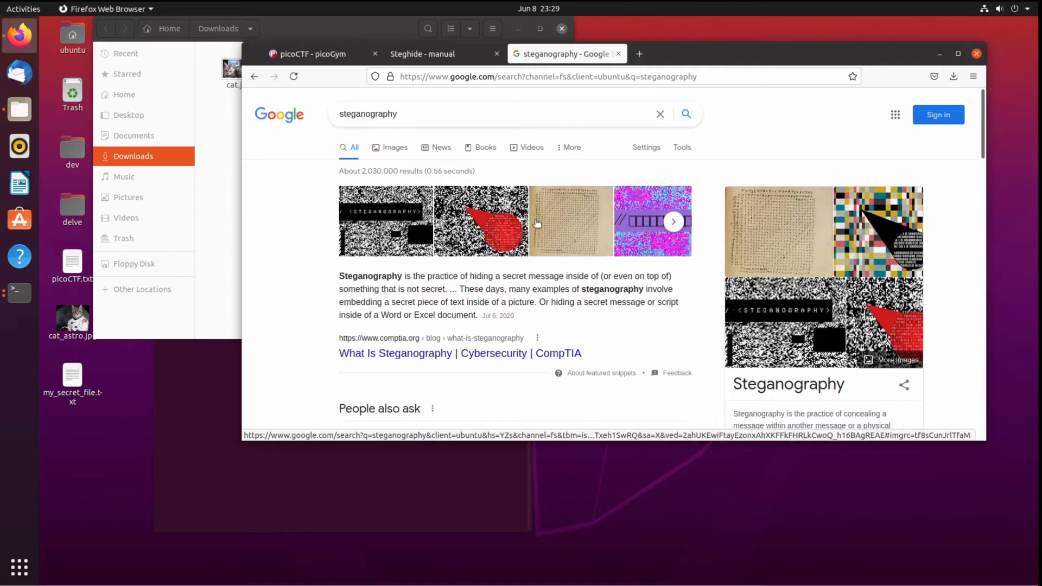
click(395, 147)
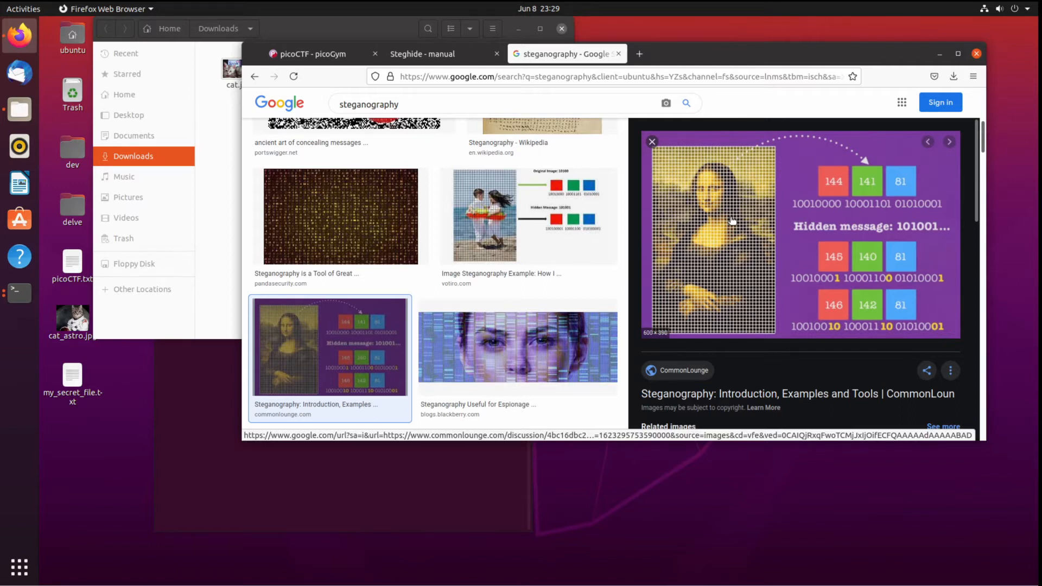
mouse_move(697, 248)
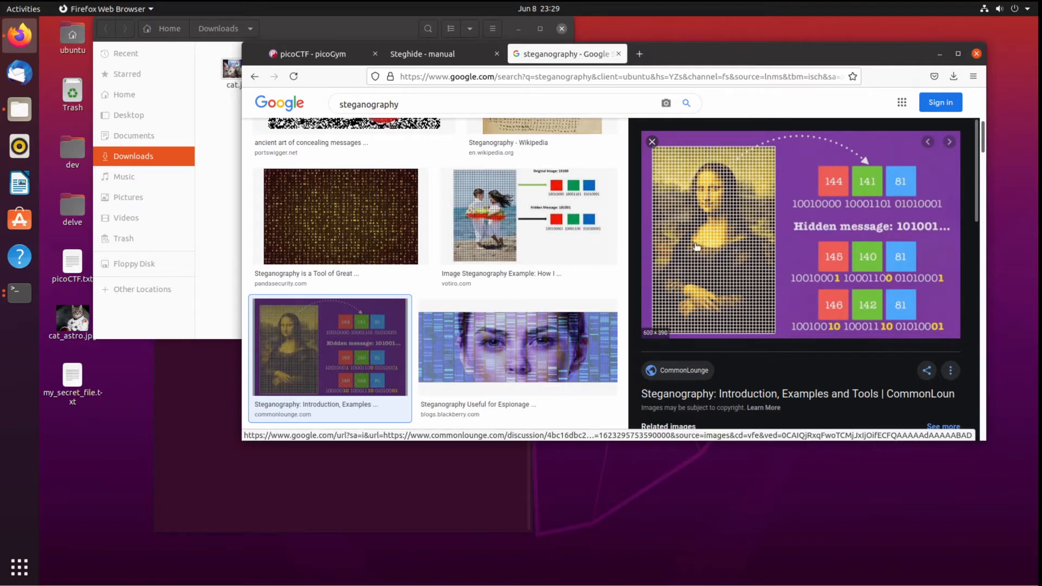
mouse_move(825, 204)
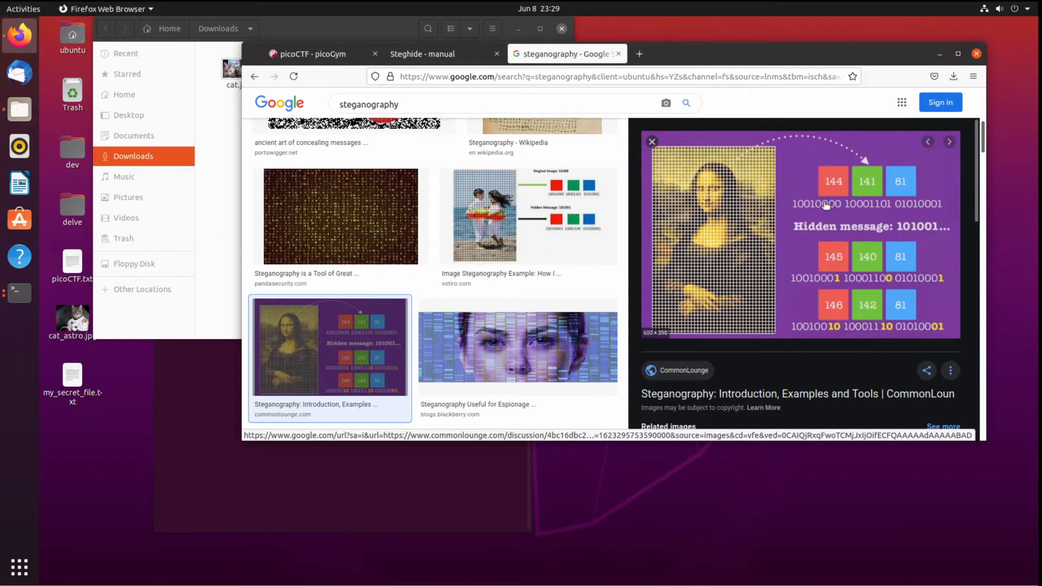
mouse_move(828, 196)
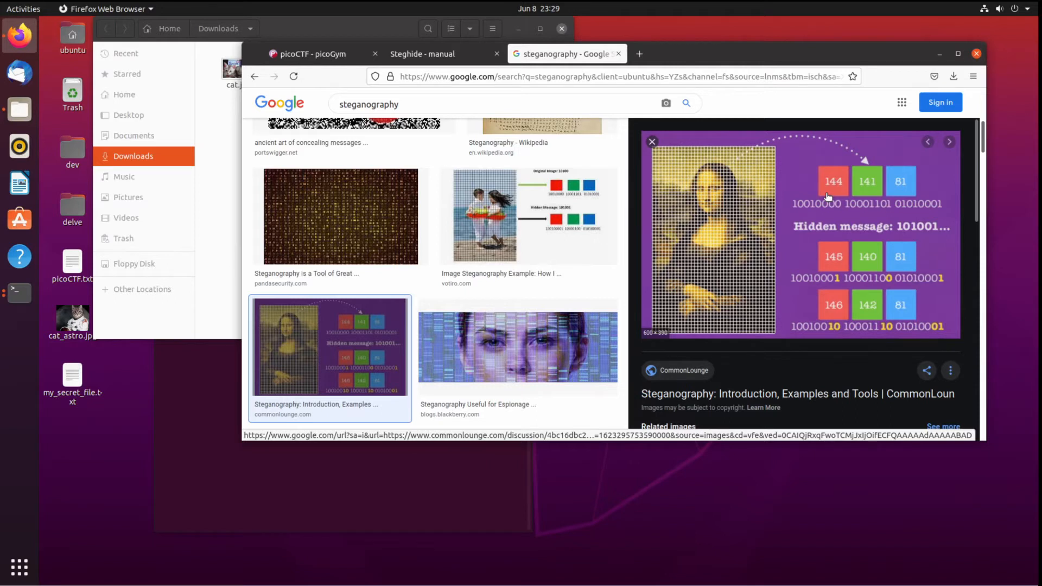
mouse_move(816, 226)
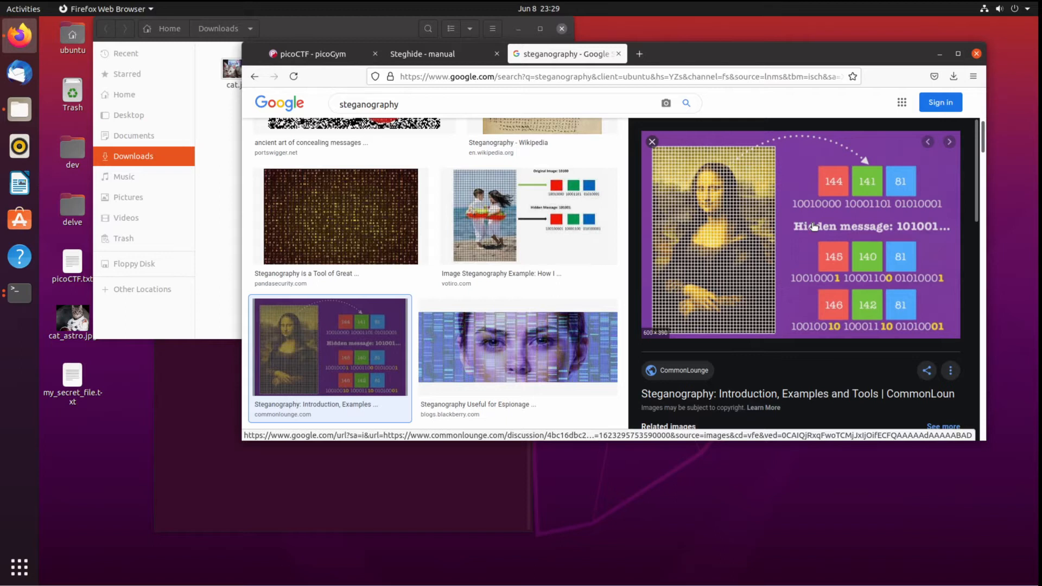
mouse_move(833, 205)
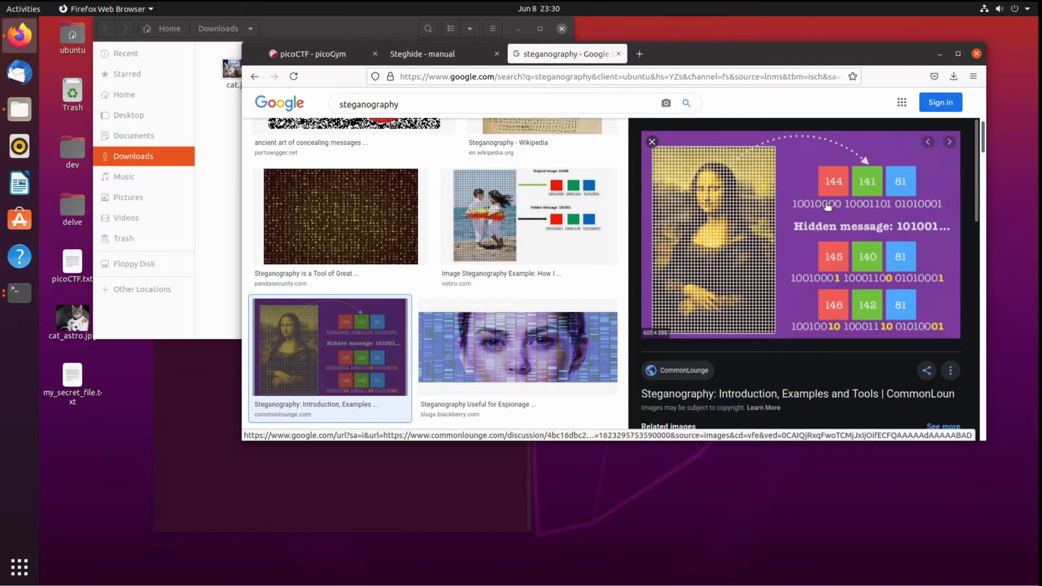
mouse_move(838, 204)
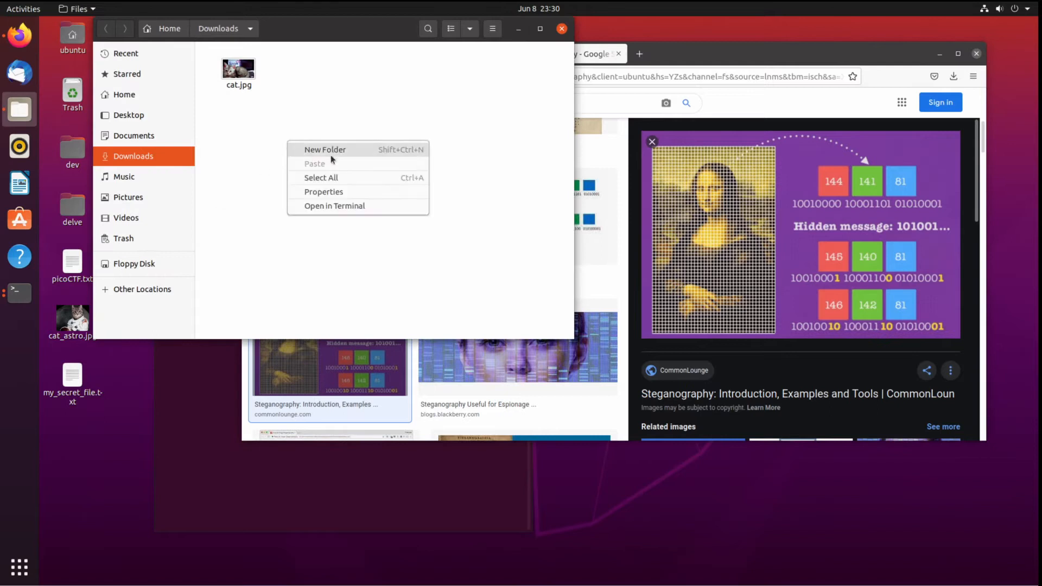
Read the steghide manual, then run steghide extract -sf cat.jpg with an empty passphrase.
click(334, 206)
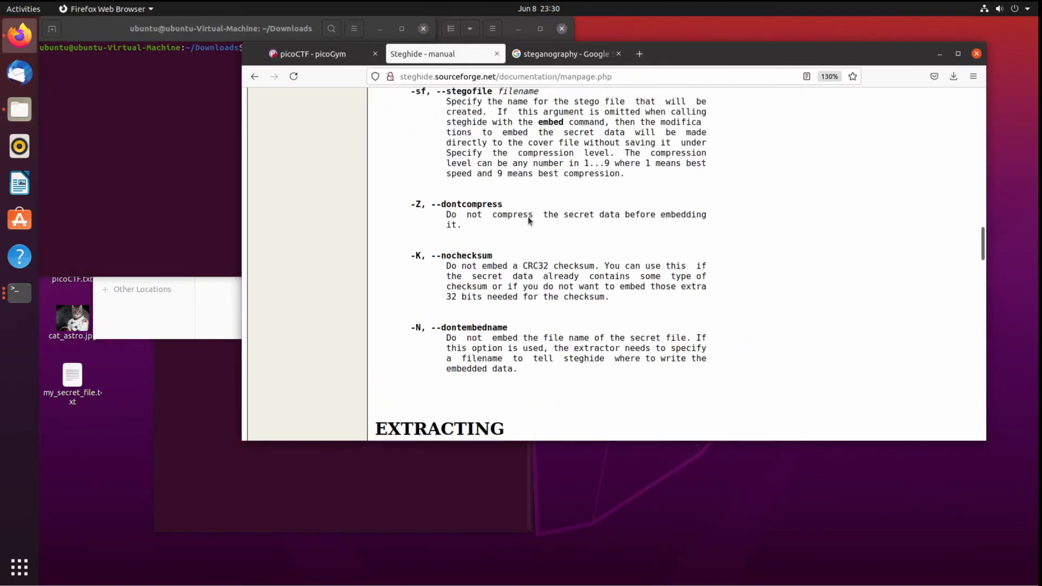
scroll(up, 3)
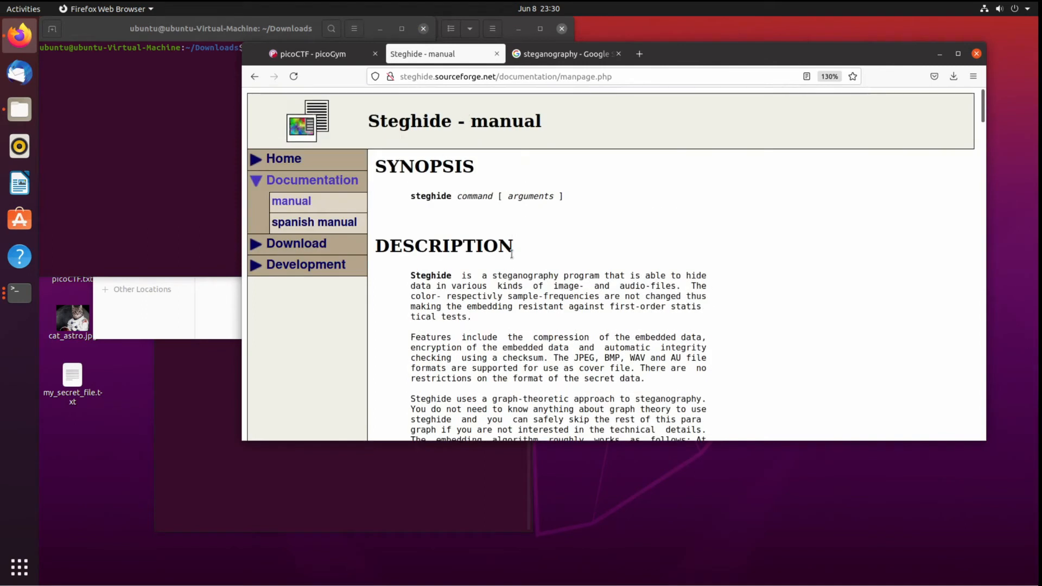
scroll(down, 3)
text(st)
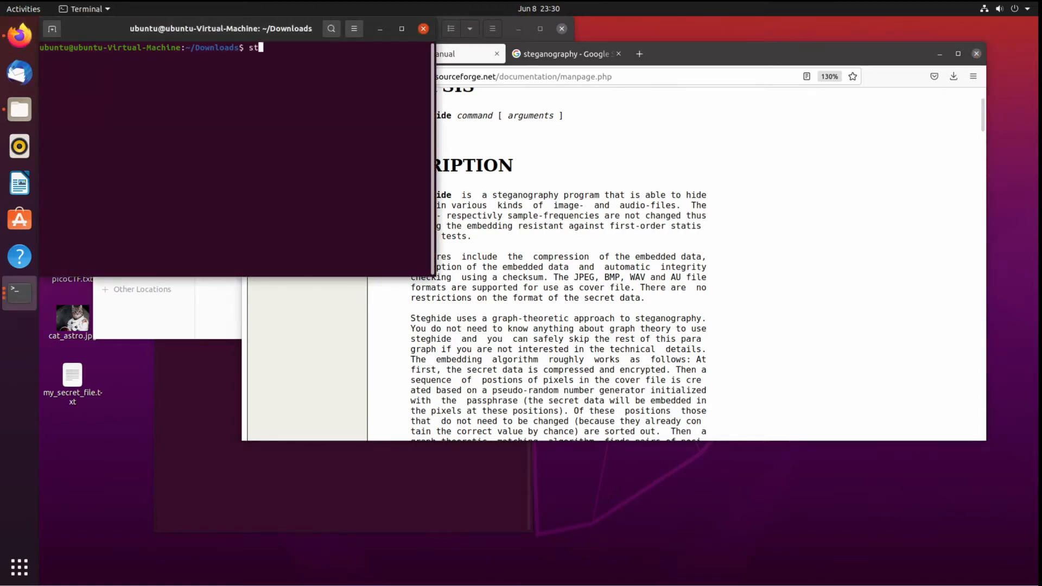
text(eghide)
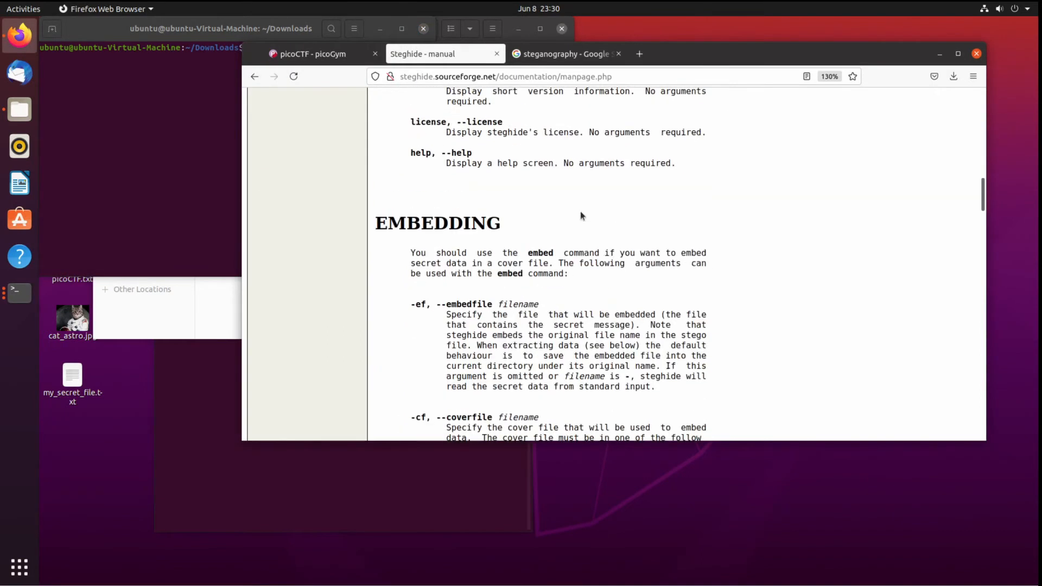
scroll(down, 3)
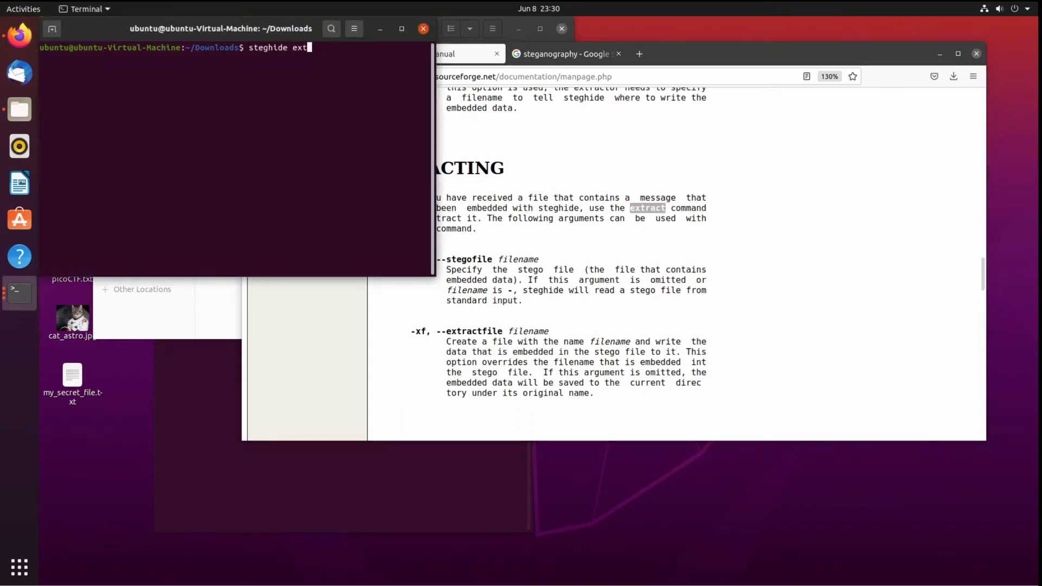
text(ract)
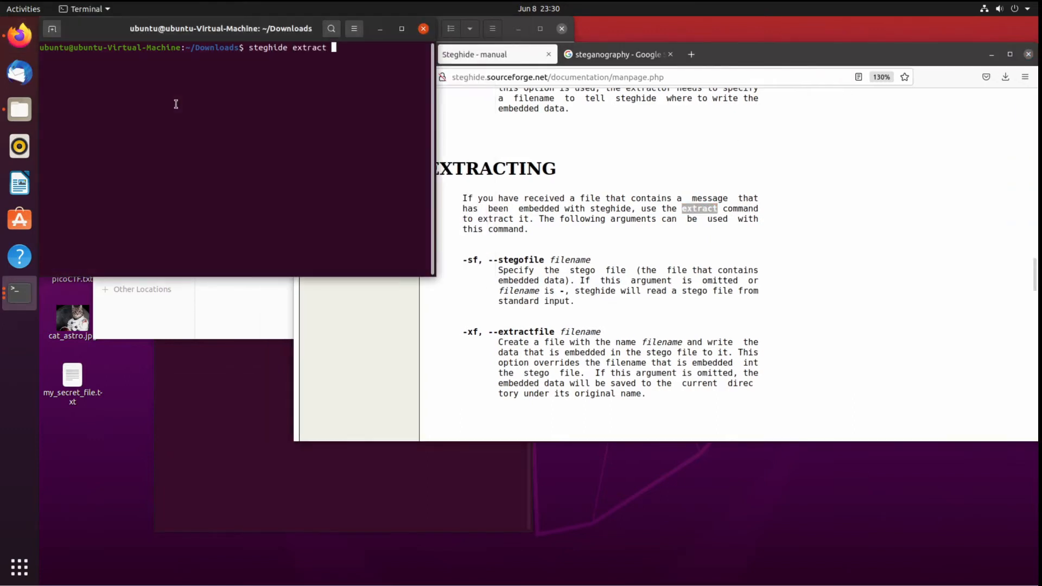
text(-sf)
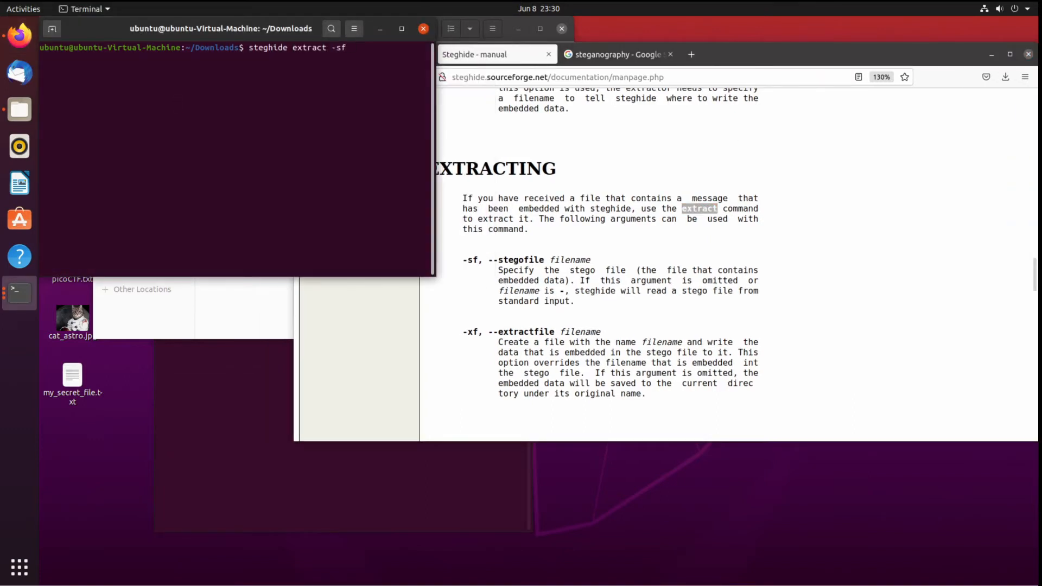
text(cat.jpg)
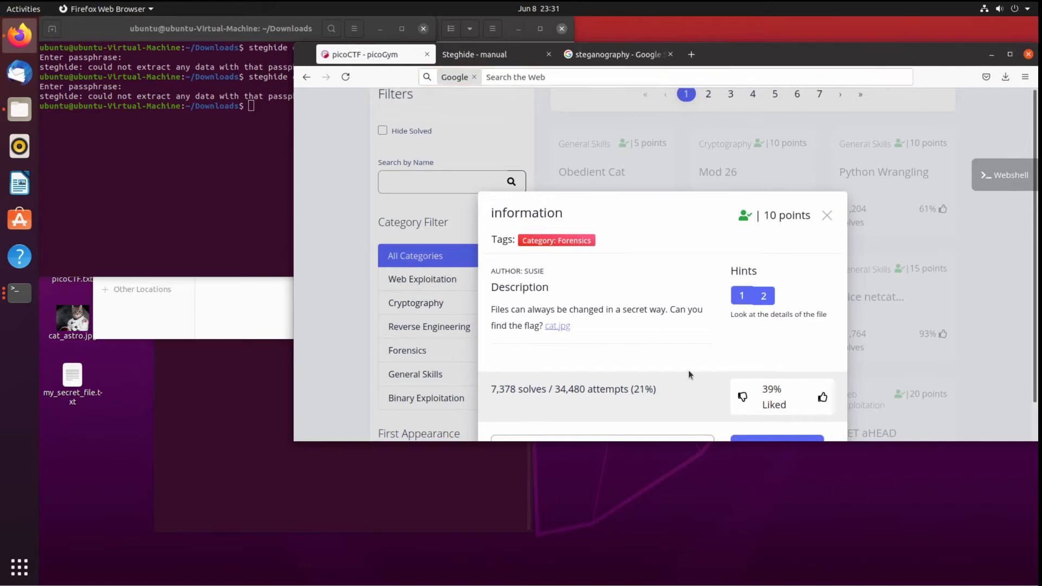
Reveal Hint 2 of the information challenge showing the picoCTF(XXXXX) flag format.
click(176, 163)
text(ll)
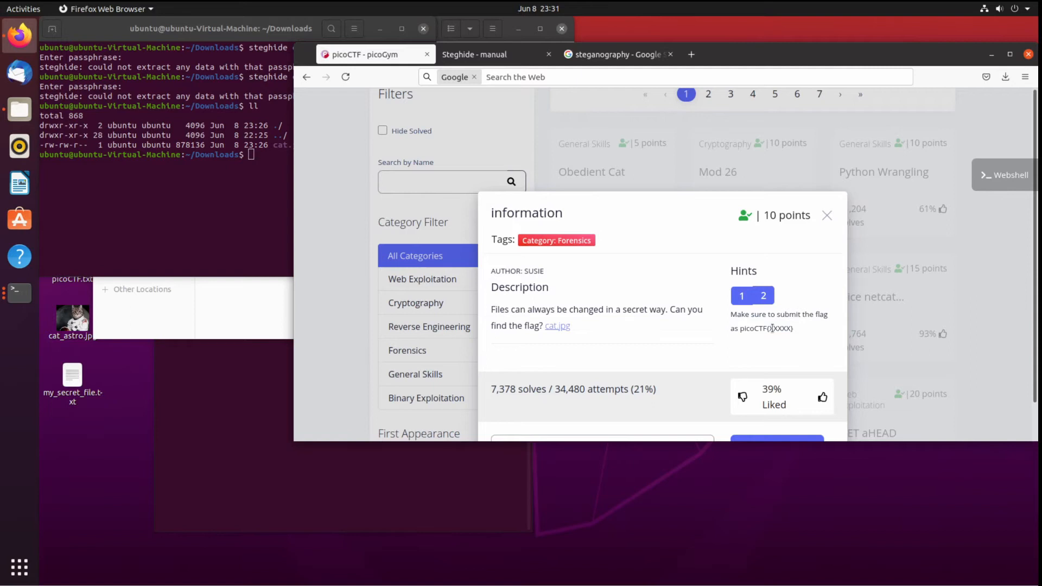
mouse_move(633, 57)
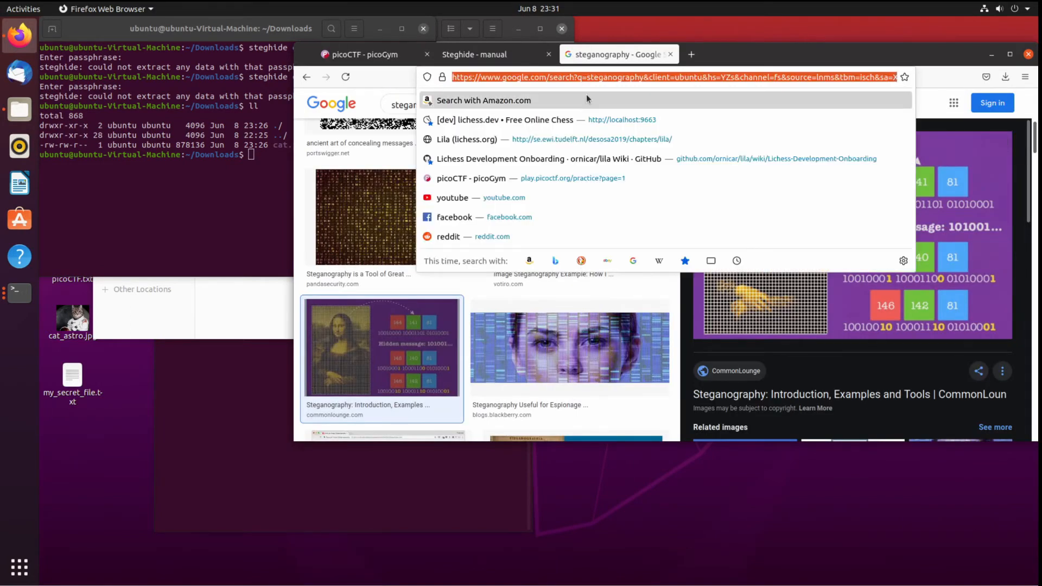
Find Jeffrey's Image Metadata Viewer via an 'image metadata' search and pass its reCAPTCHA.
text(image+metadata)
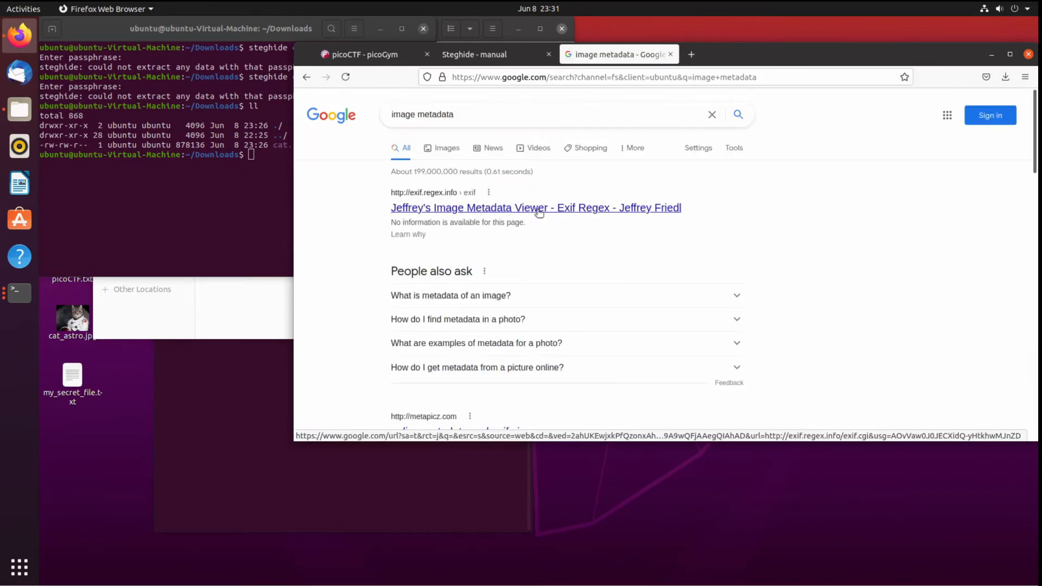
click(536, 207)
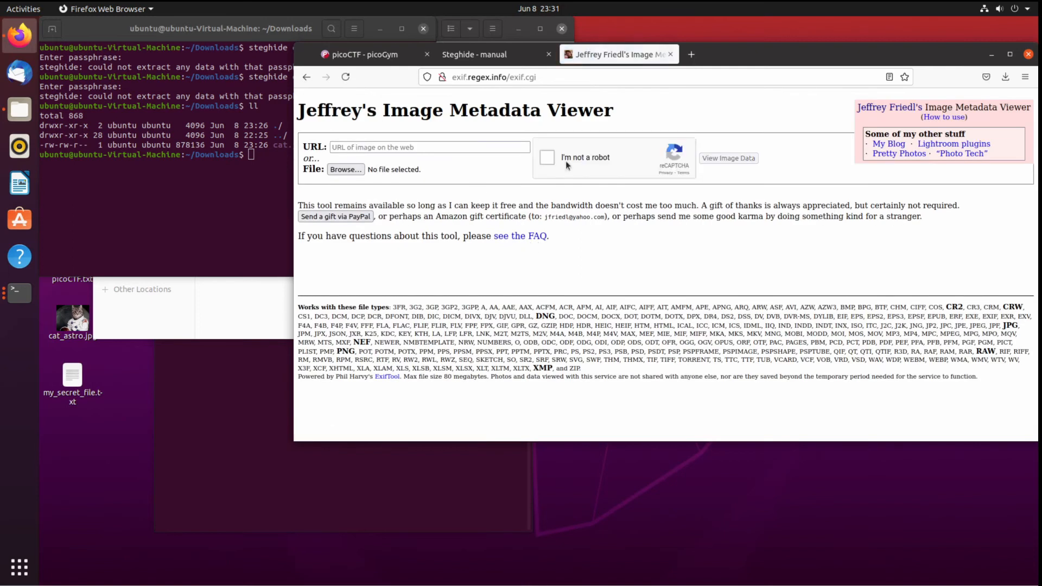
click(547, 158)
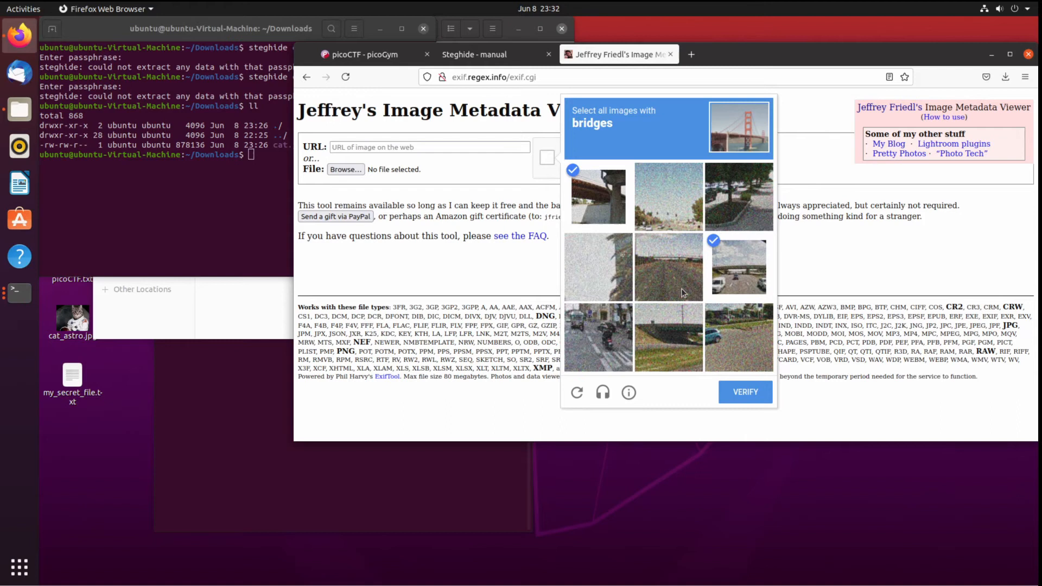
click(669, 267)
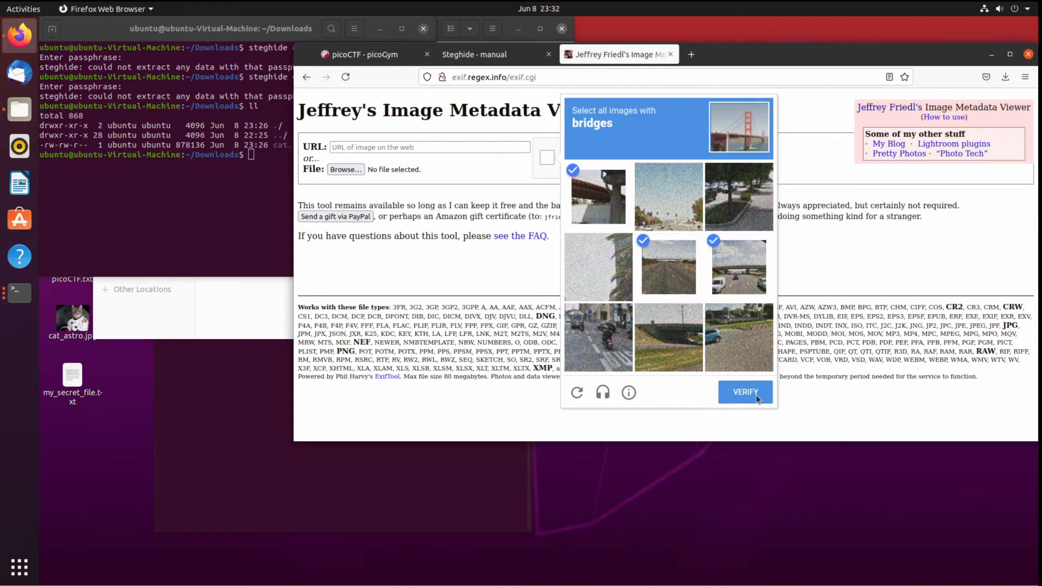
click(345, 169)
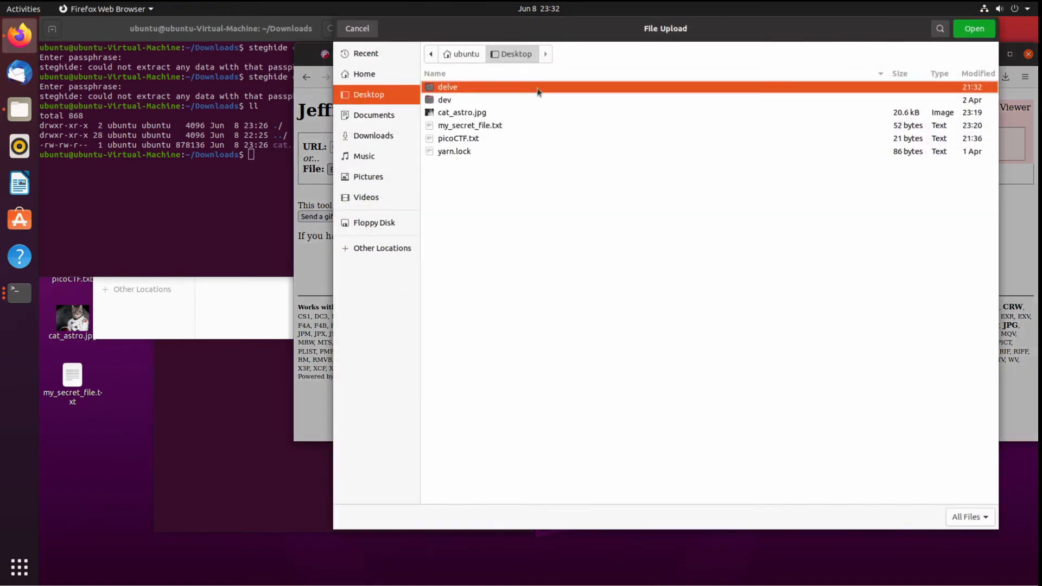
Upload cat.jpg, load its metadata report and copy the encoded XMP License value.
click(373, 136)
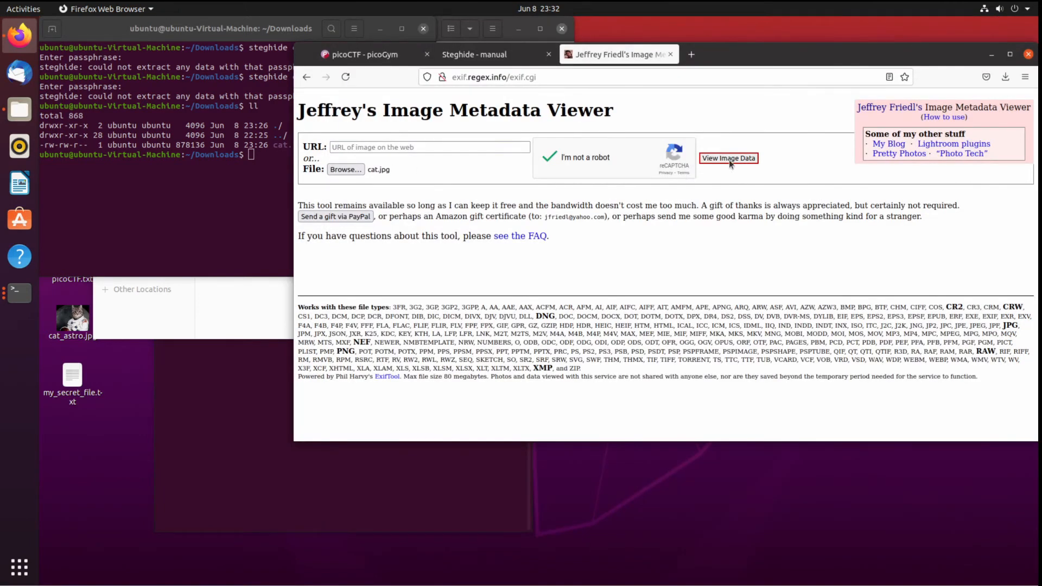
click(728, 158)
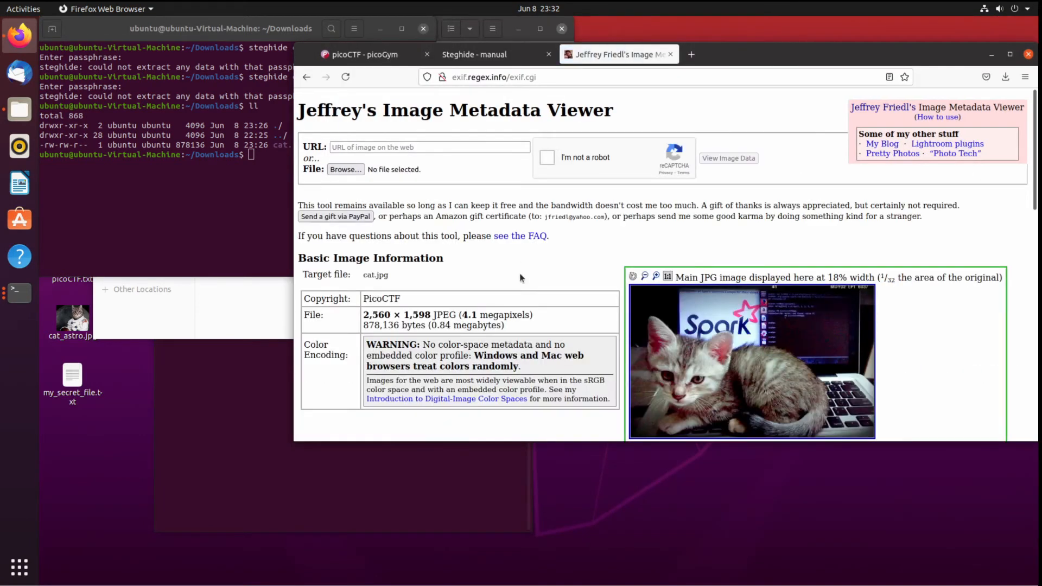
scroll(down, 3)
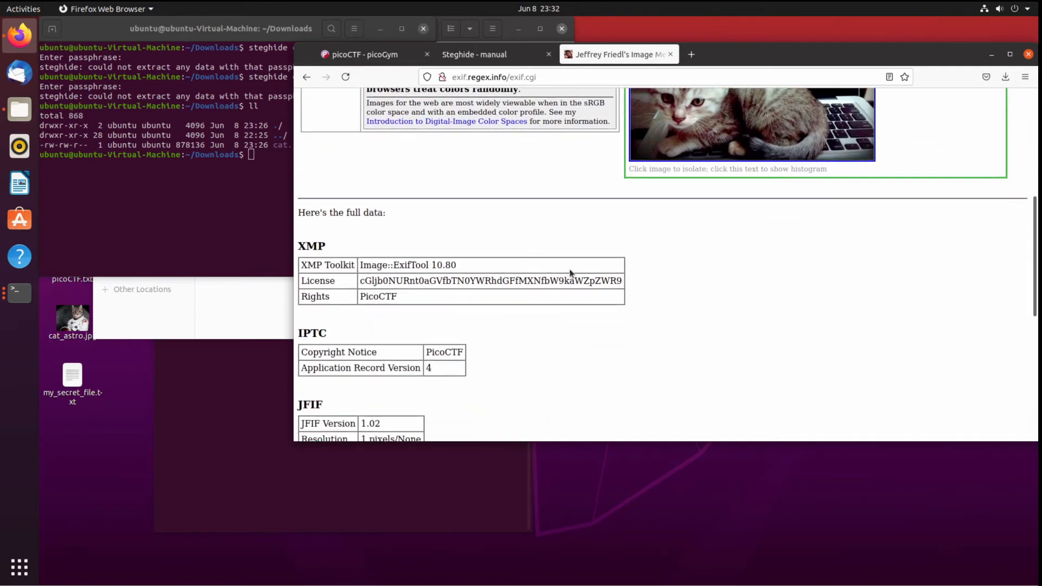
scroll(down, 3)
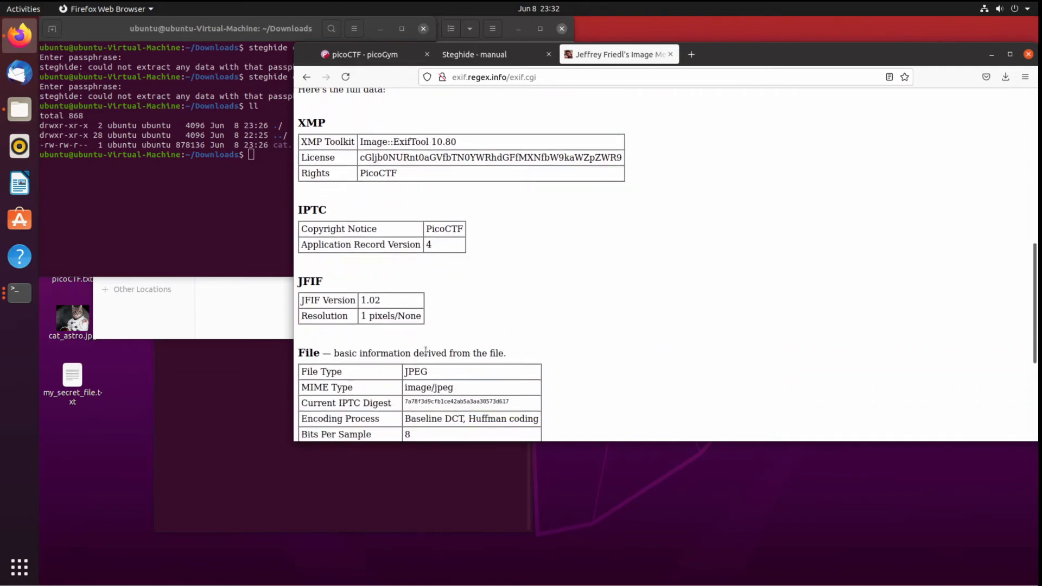
mouse_move(445, 397)
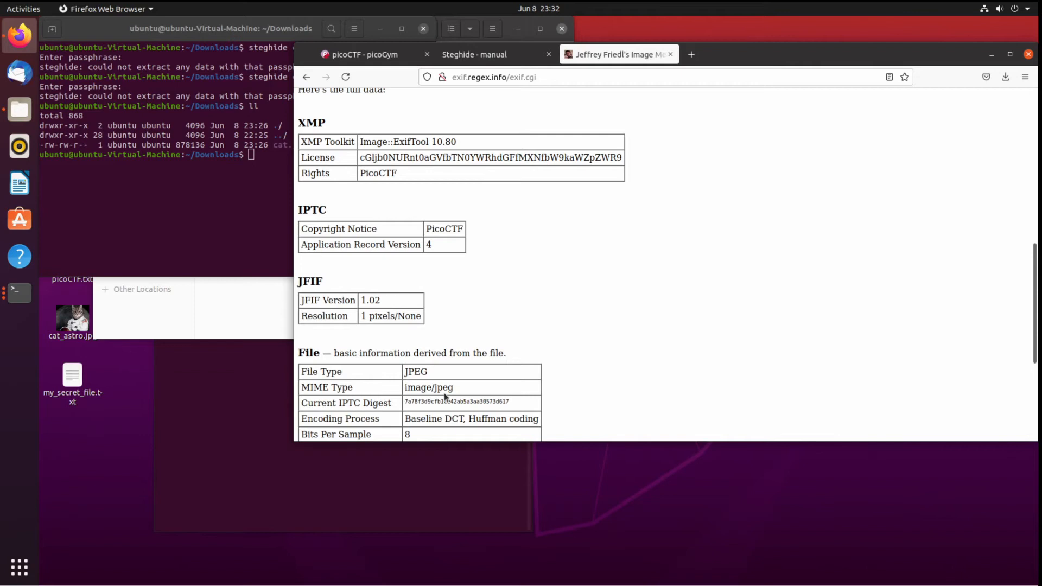
double_click(454, 402)
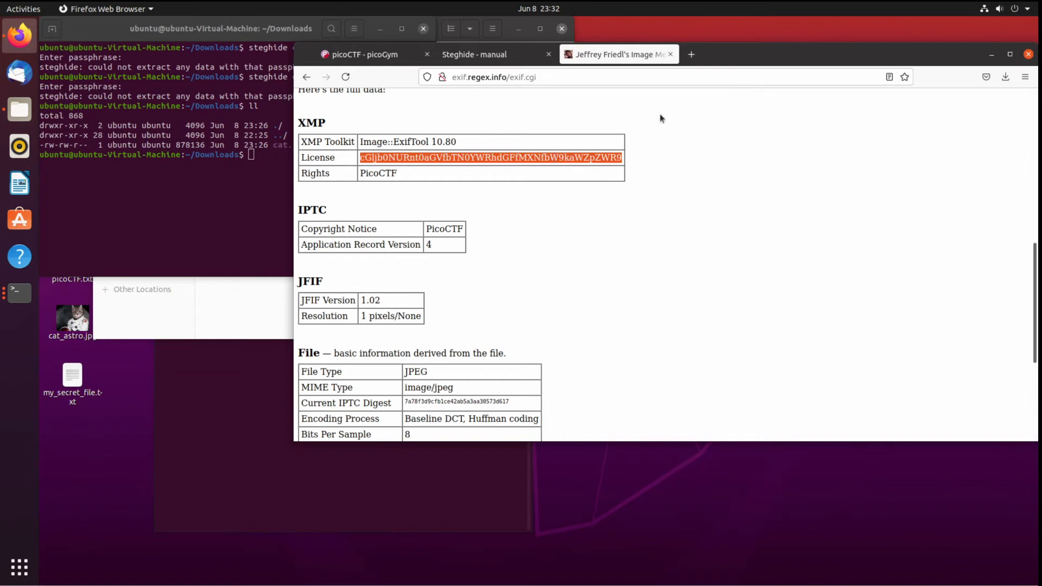
click(530, 178)
text(base64 decode)
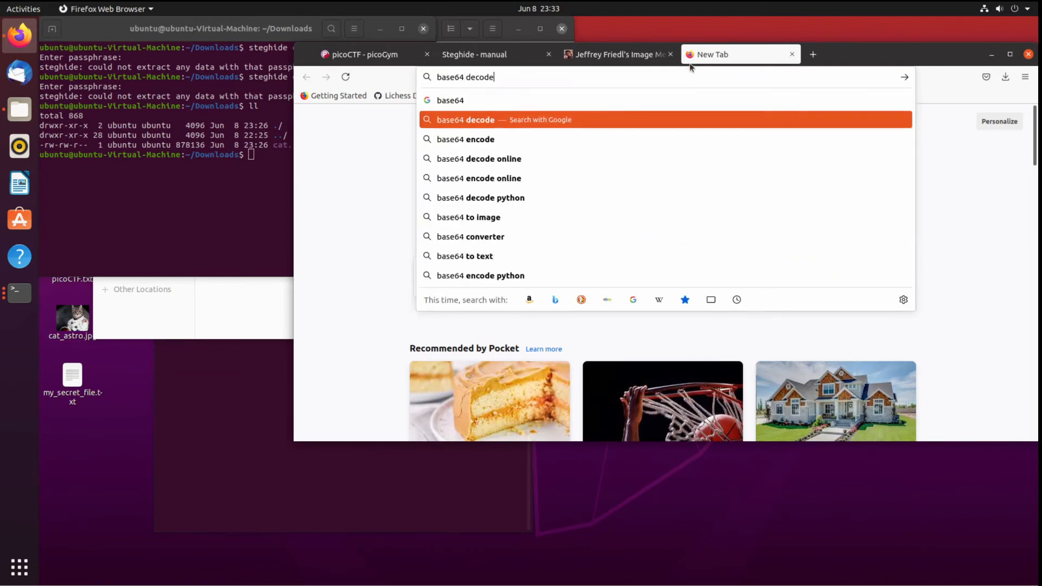
Decode cGljb0NURnt0aGVfbTN0YWRhdGFfMXNfbW9kaWZpZWR9 on base64decode.org to picoCTF{the_m3tadata_1s_modified}.
click(464, 120)
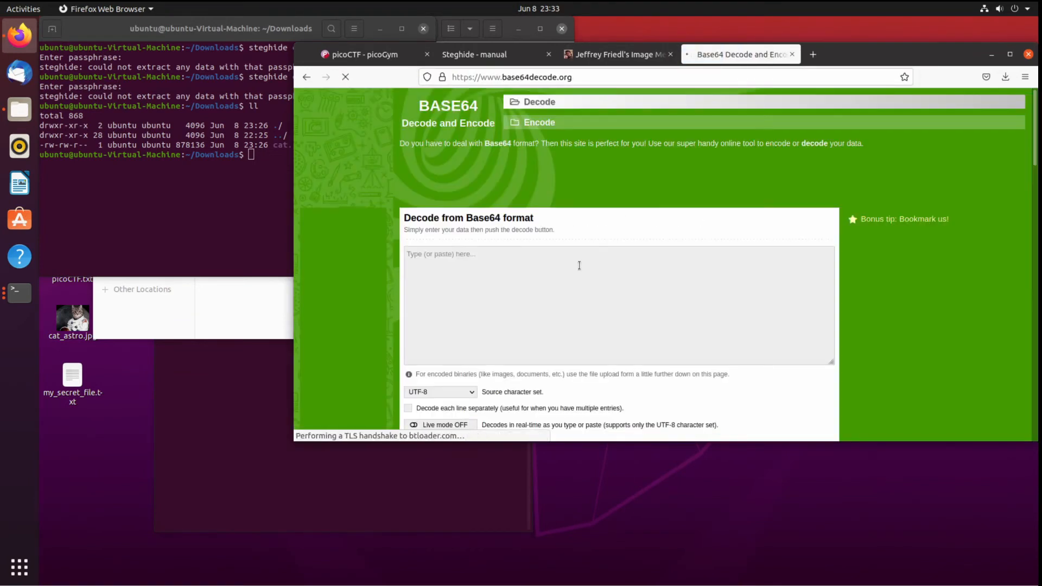
text(cGljb0NURnt0aGVfbTN0YWRhdGFfMXNfbW9kaWZpZWR9)
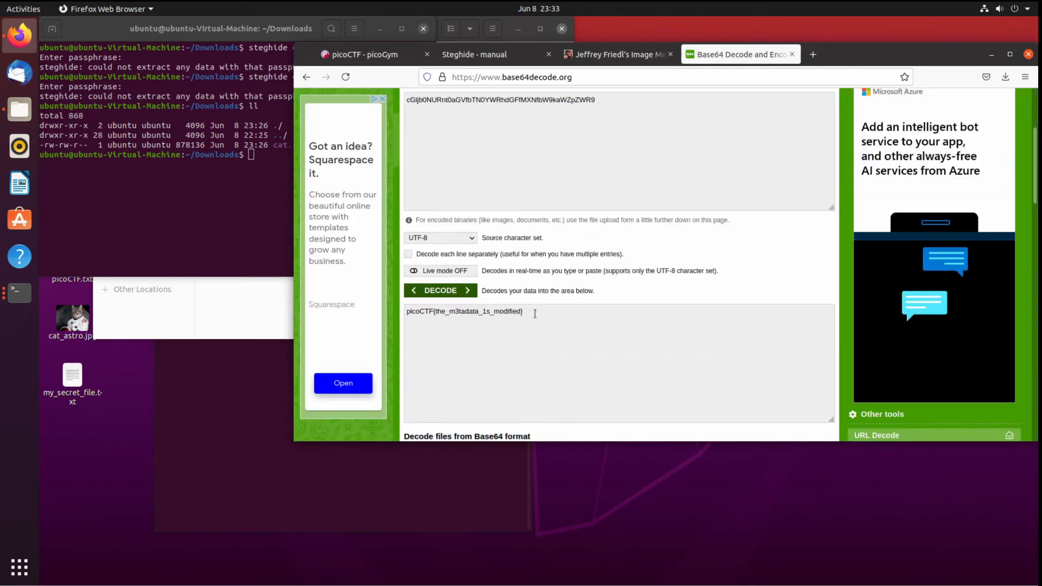
double_click(464, 312)
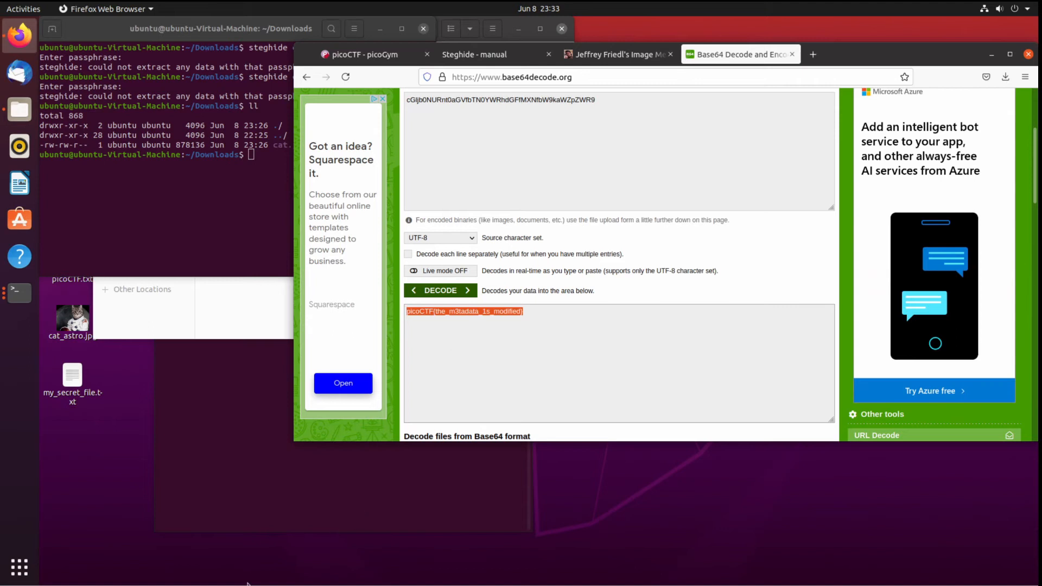
Submit picoCTF{the_m3tadata_1s_modified} as the information challenge flag in picoGym.
click(367, 54)
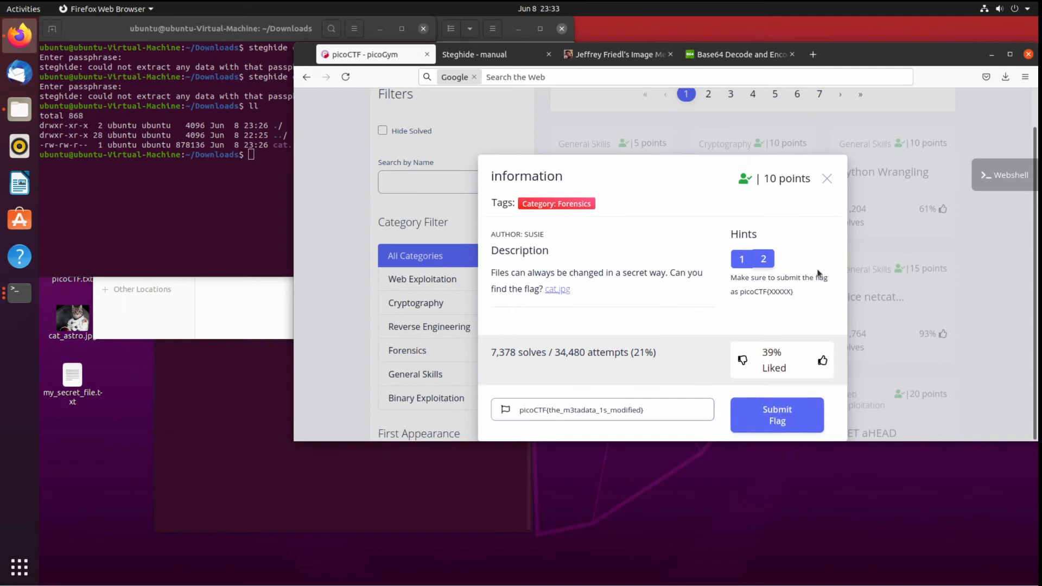
click(778, 415)
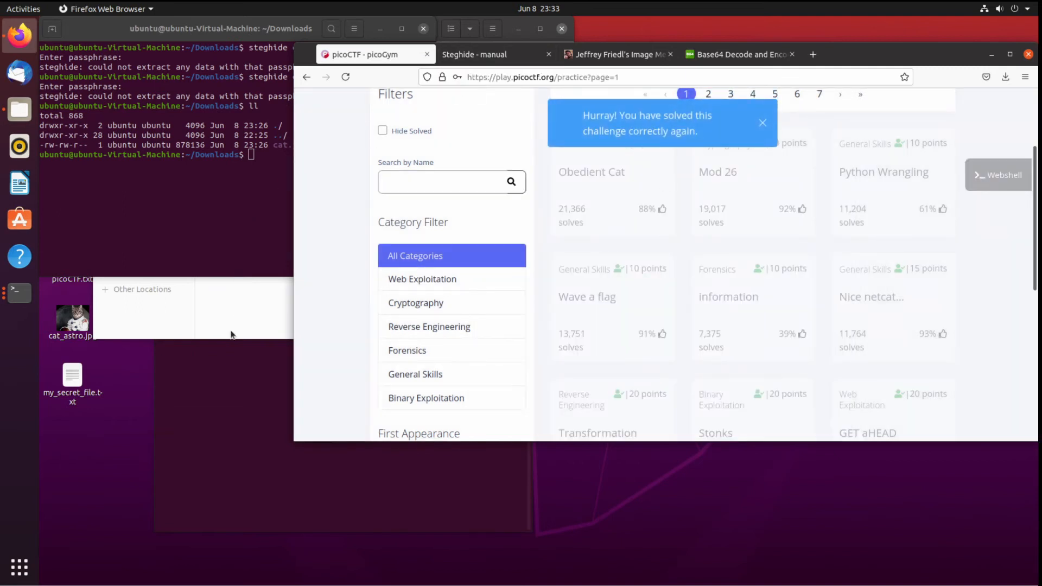
click(763, 123)
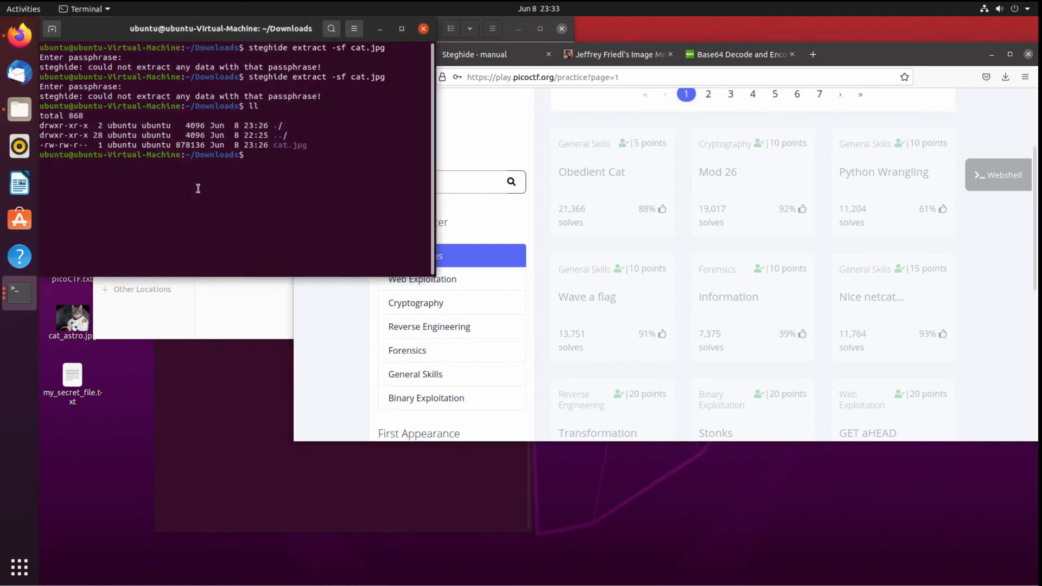
Move the terminal to ~/Desktop with cat_astro.jpg and my_secret_file.txt, closing the note and showing the steghide manual.
text(cd)
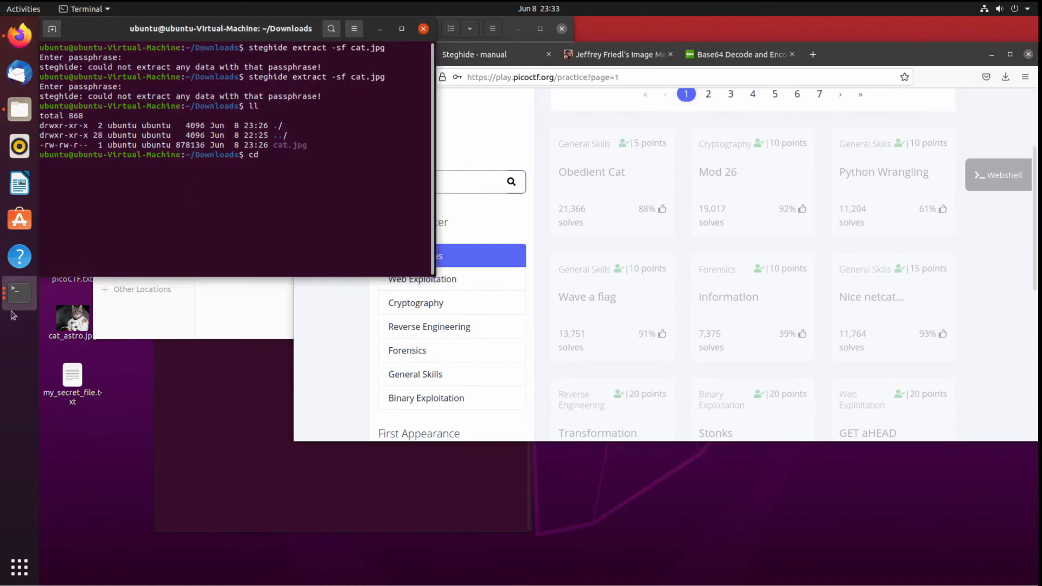
double_click(72, 321)
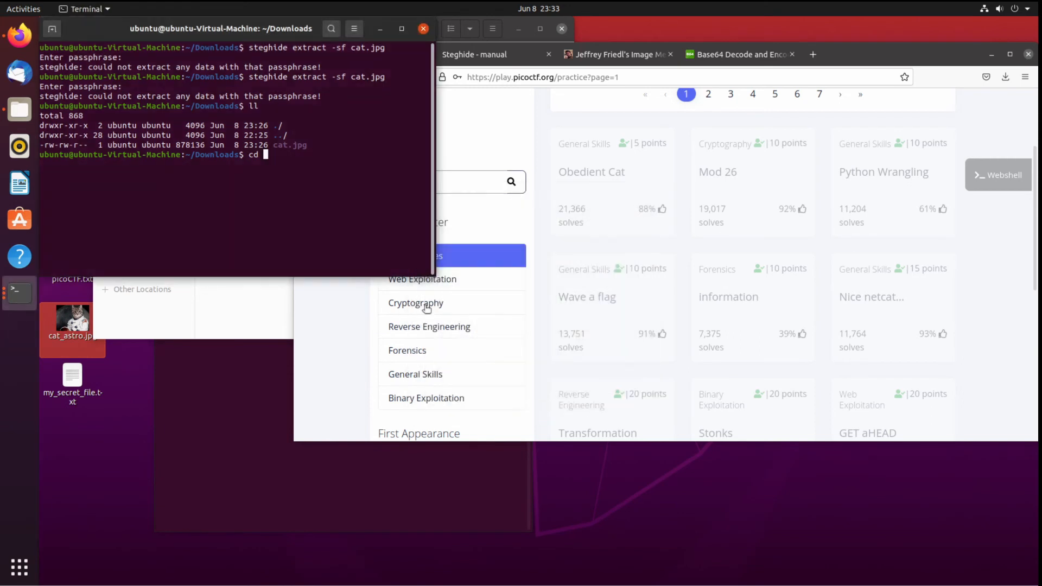
double_click(72, 380)
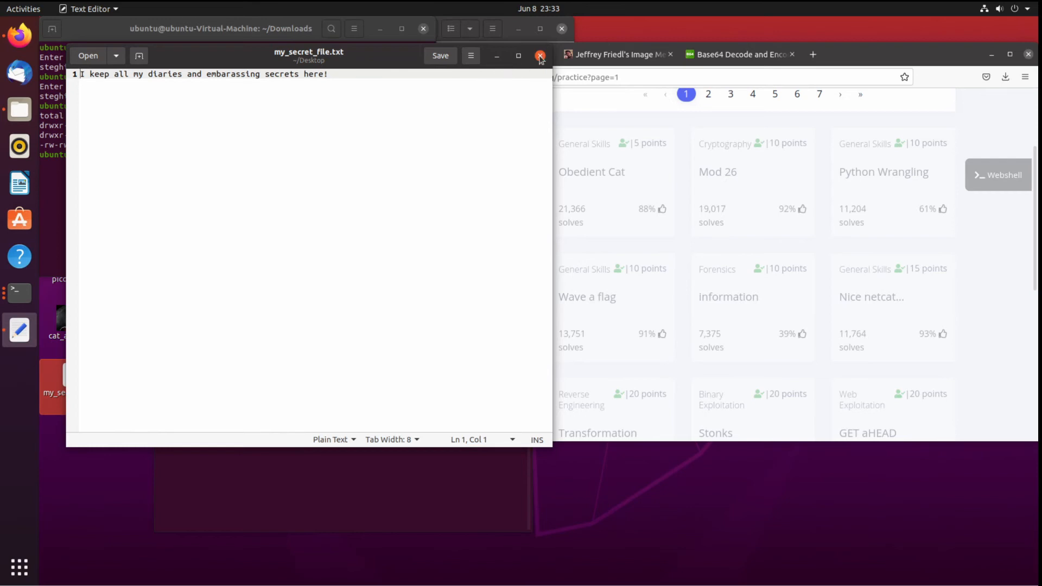
click(538, 55)
text(cd ~/Desktop/)
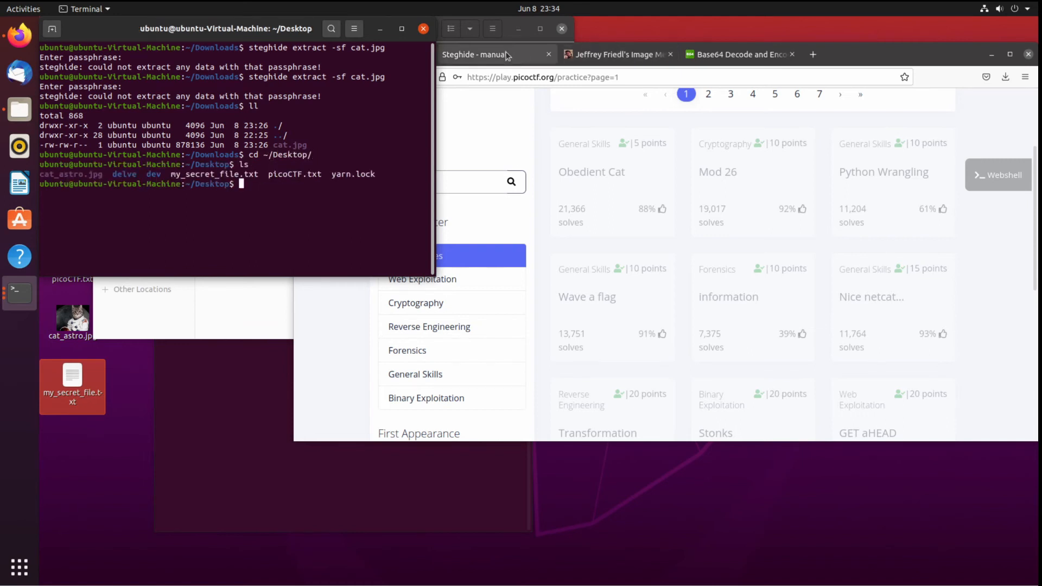
click(495, 54)
text(steghid)
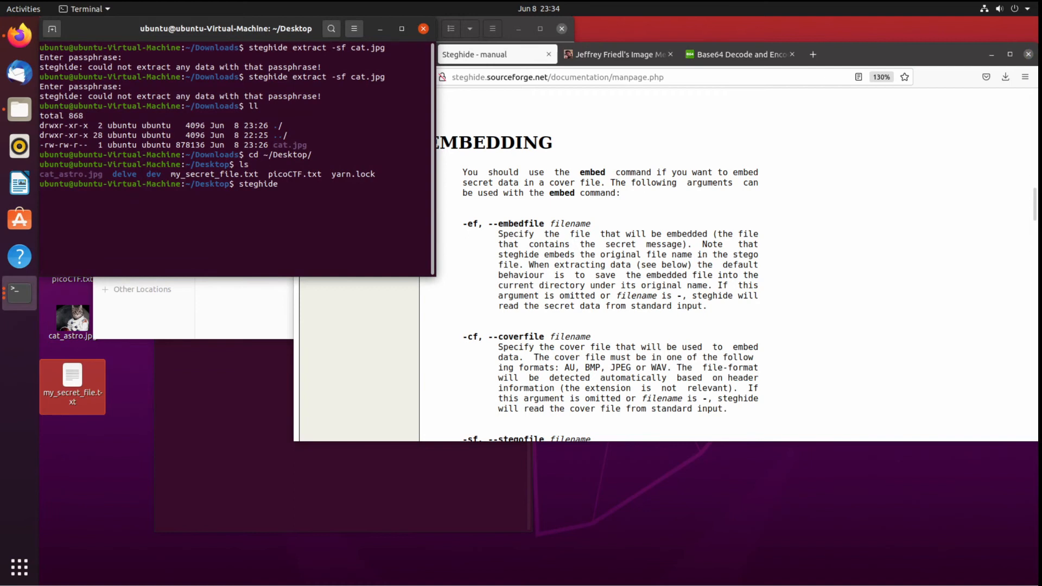
Run steghide embed with my_secret_file.txt as embed file, cat_astro.jpg as cover and suspicious_cat.jpg as stego output.
text(embed)
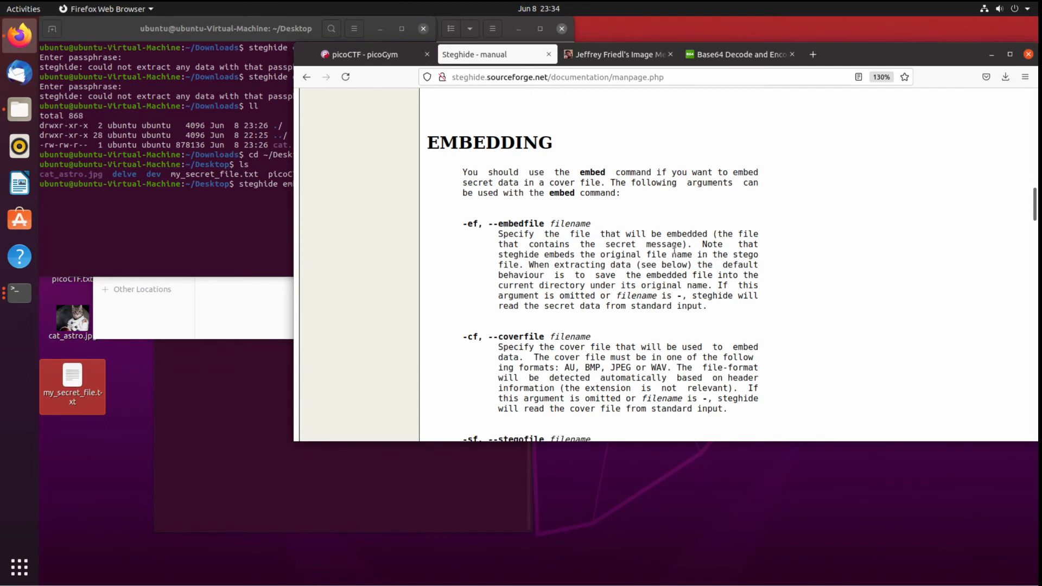
mouse_move(406, 245)
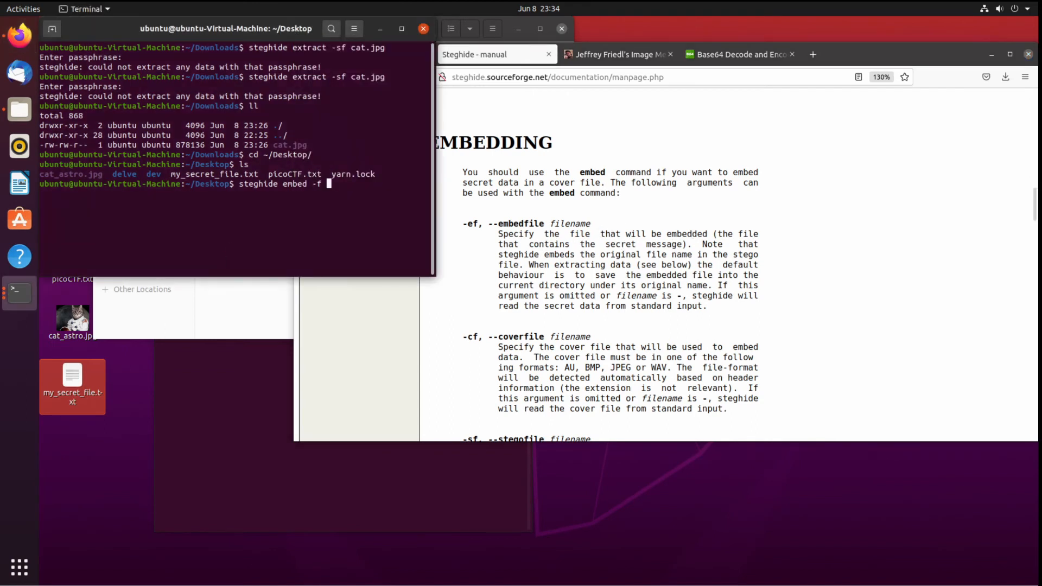
text(my_secret_file.txt)
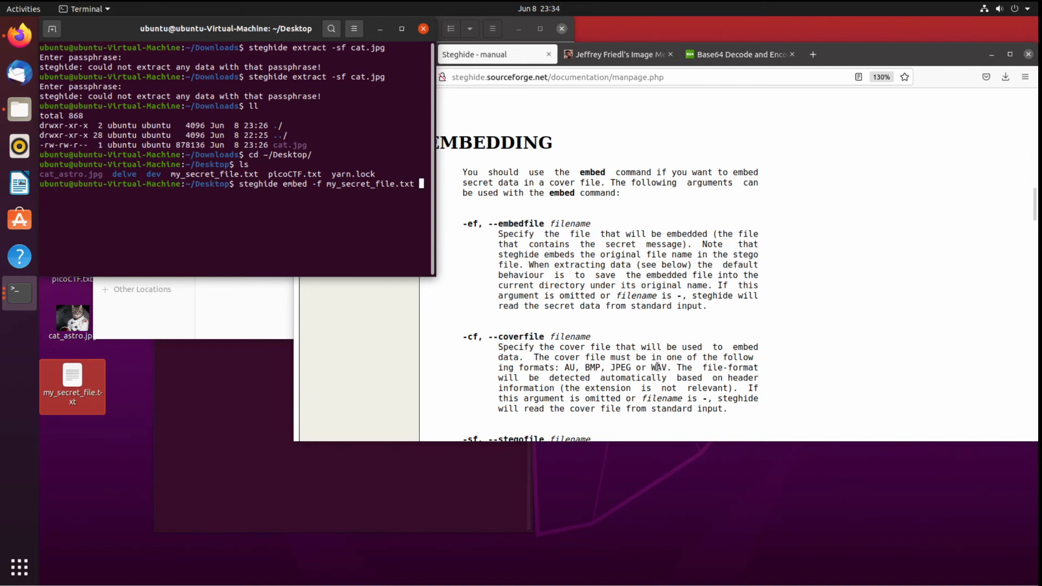
mouse_move(593, 370)
text(e)
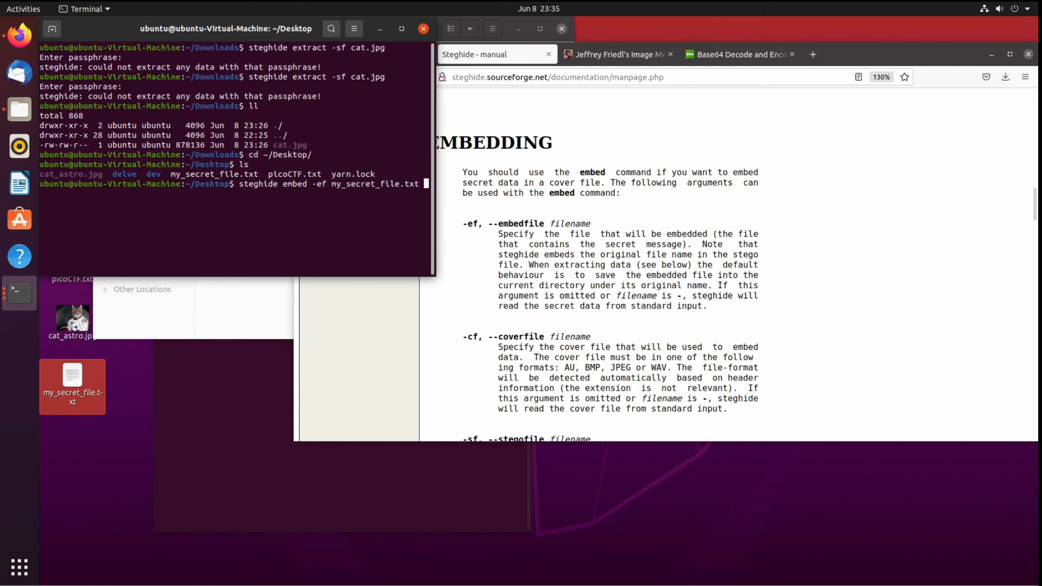
text(-cf)
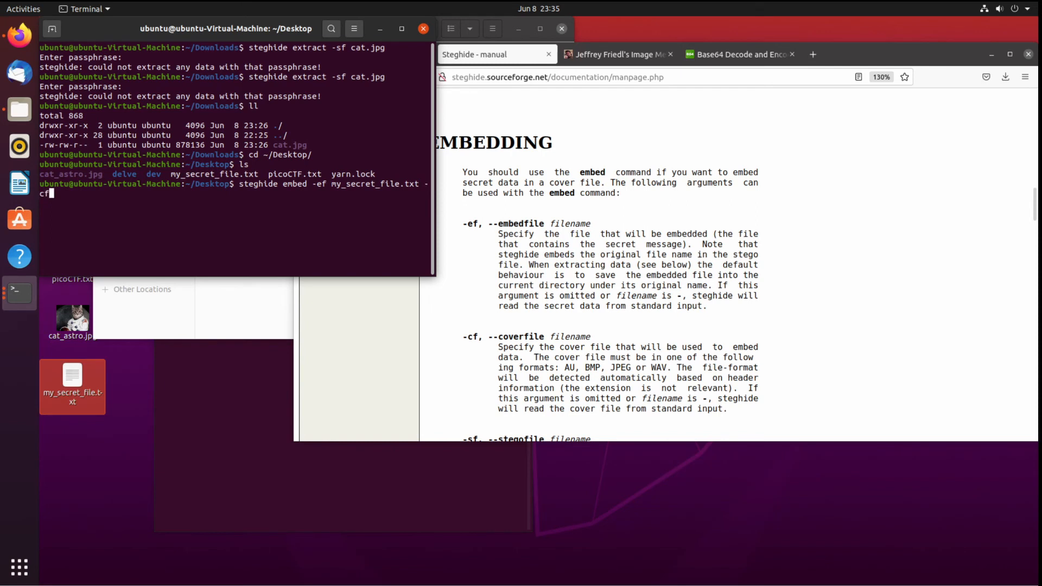
text(cat_astro.jpg)
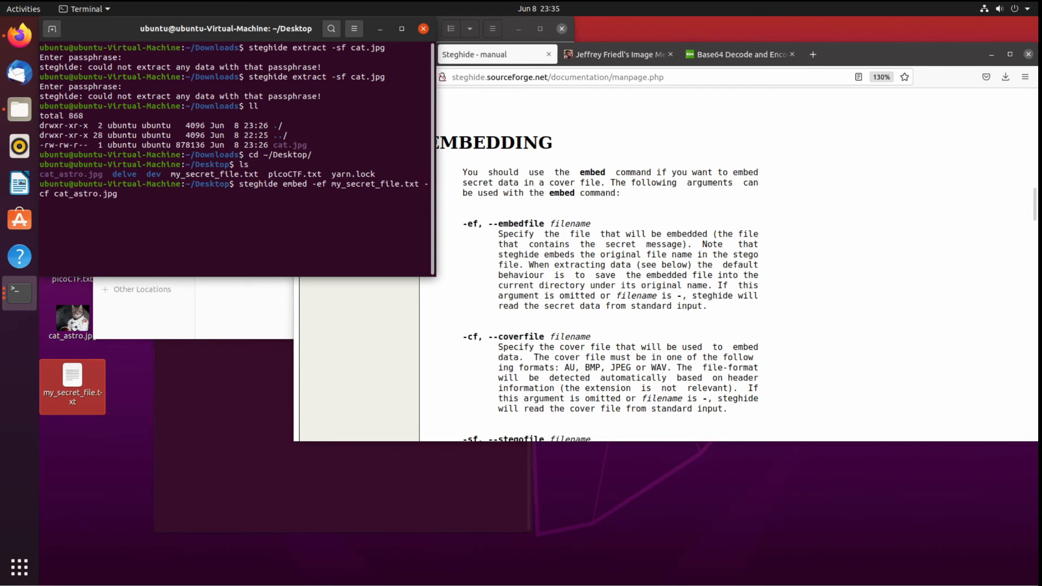
scroll(down, 3)
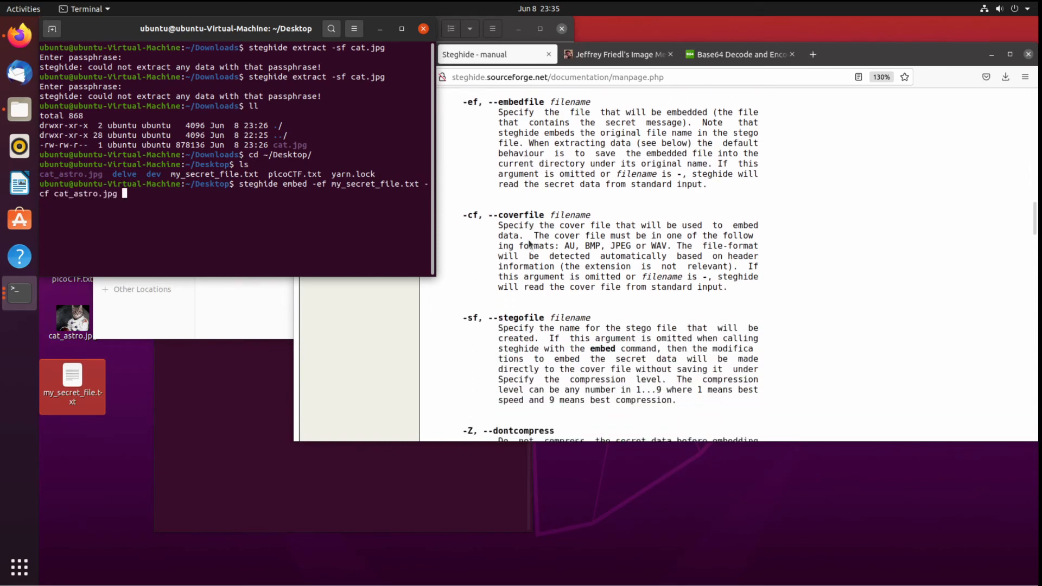
scroll(down, 3)
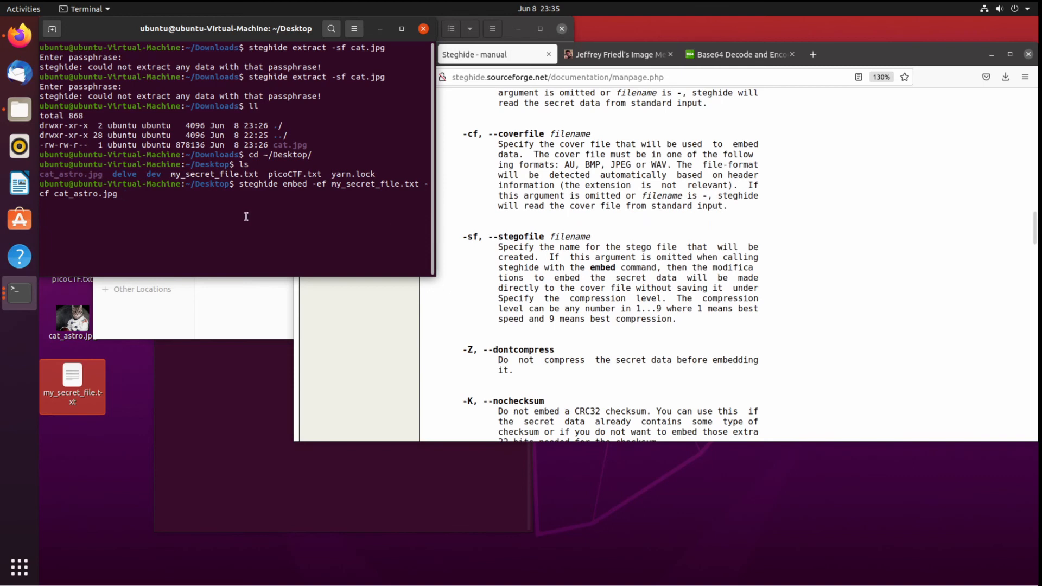
text(-sf)
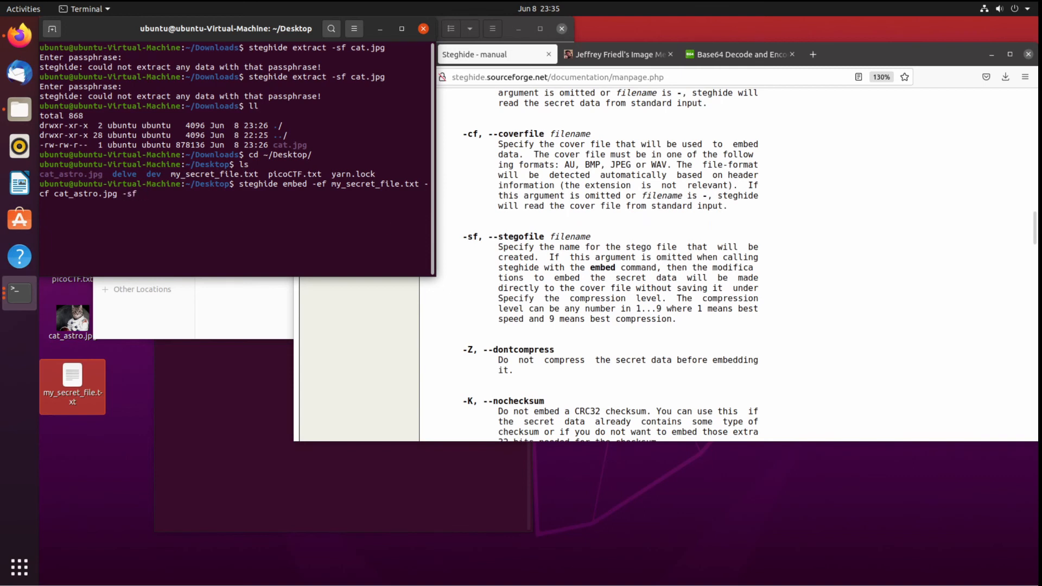
text(suspi)
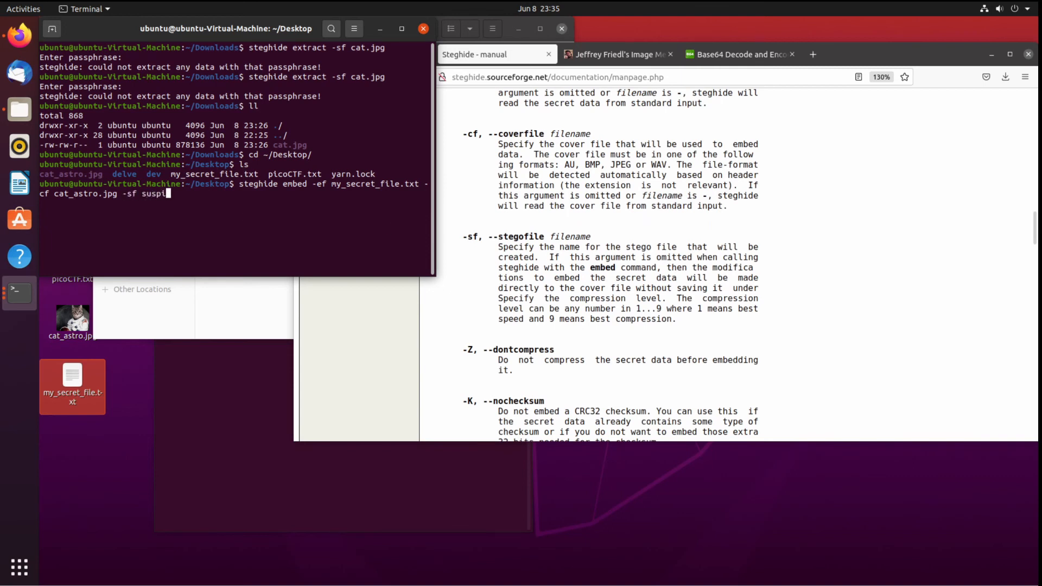
text(cious_cat.jpg)
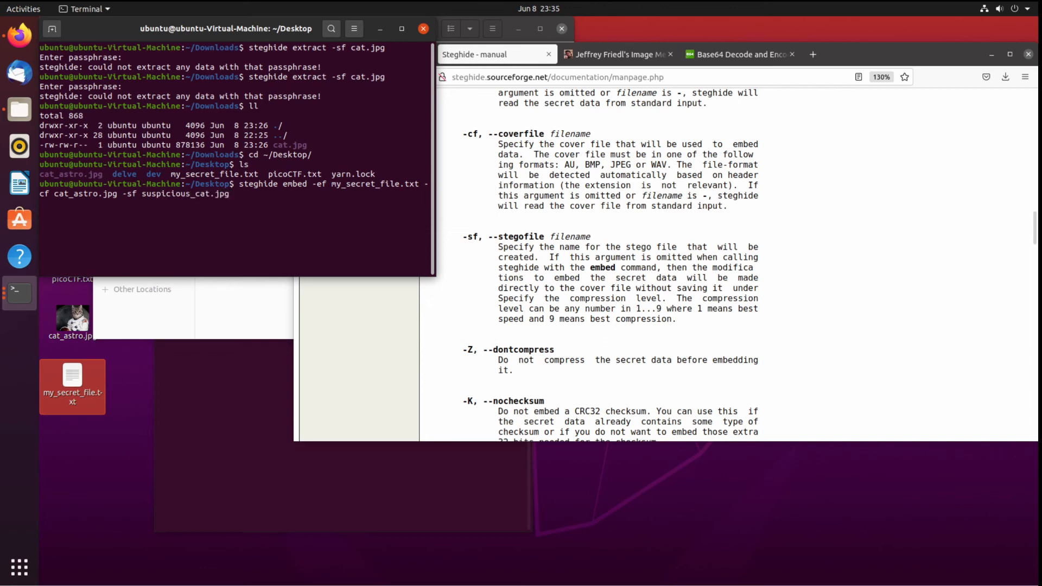
scroll(down, 3)
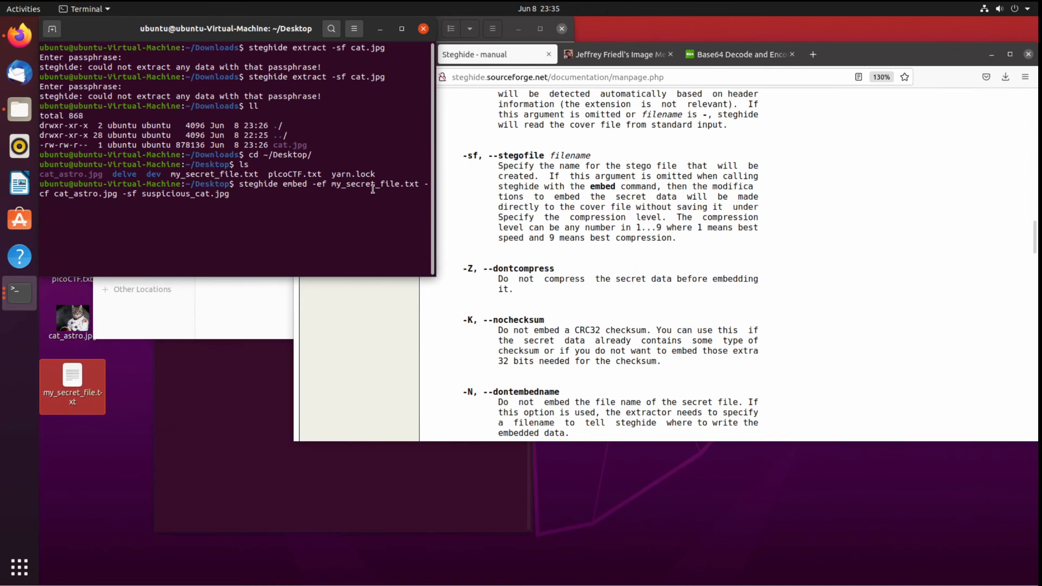
key(Return)
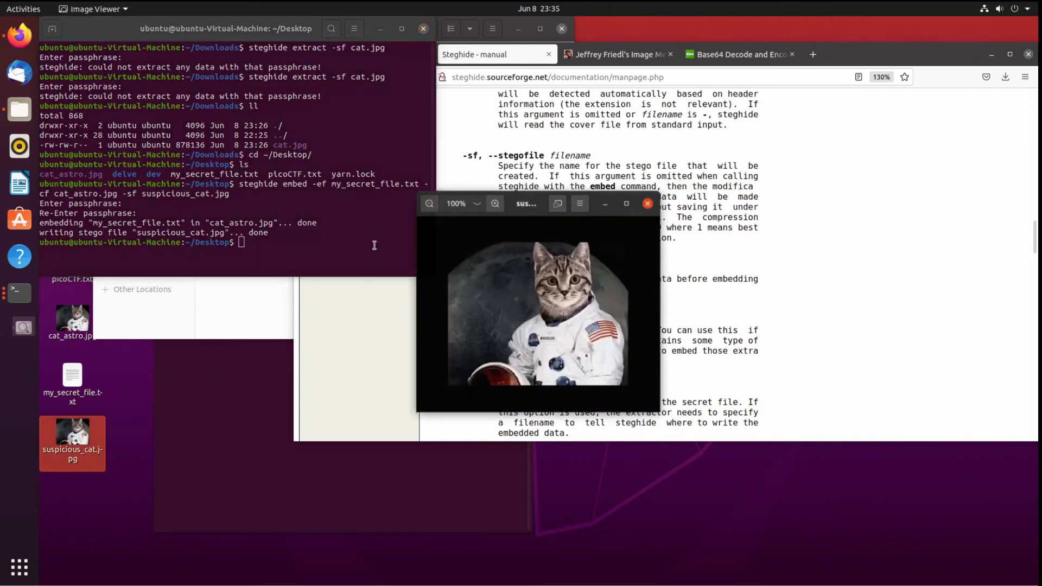
Return to the terminal after viewing suspicious_cat.jpg to list the Desktop files.
click(647, 204)
text(ll)
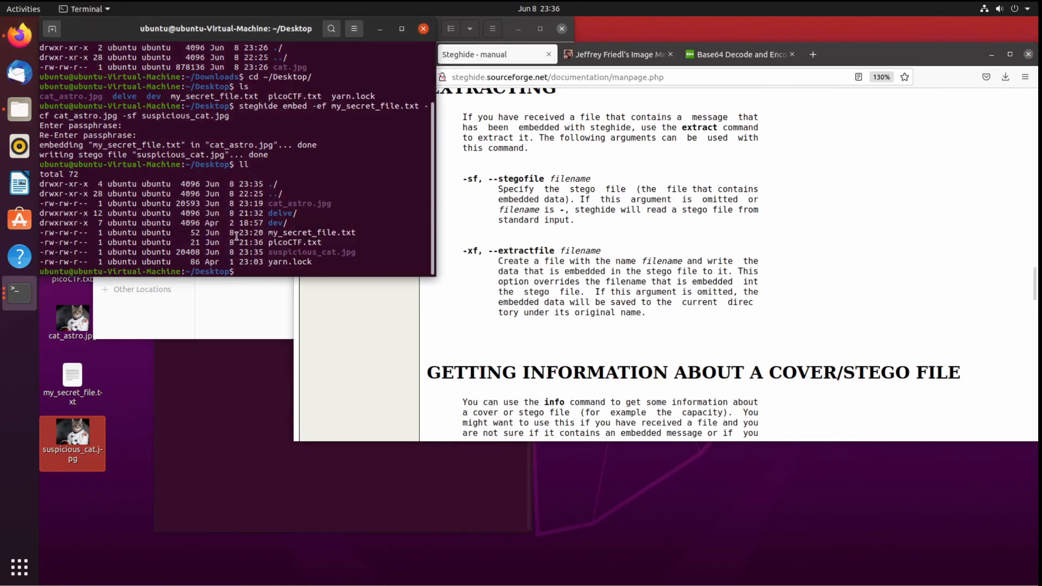
Run steghide extract on suspicious_cat.jpg, writing the hidden data to extracted_secret.txt.
text(steghide)
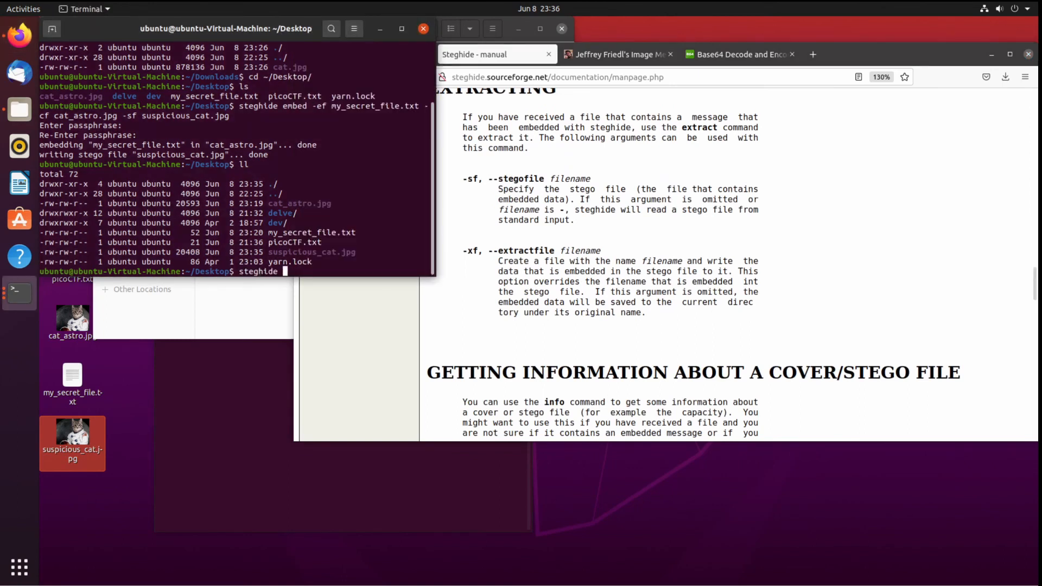
text(ext)
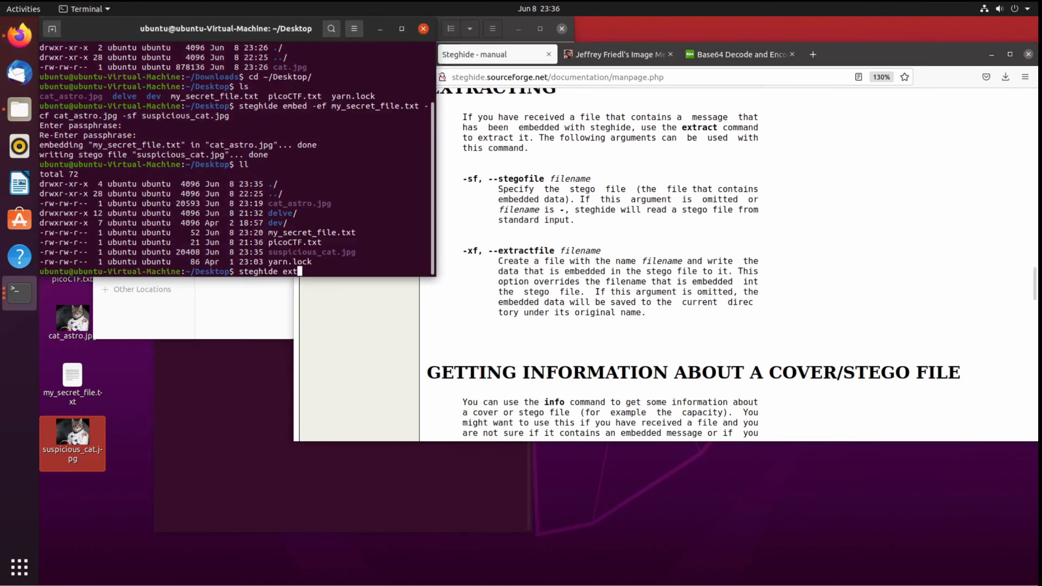
text(ract)
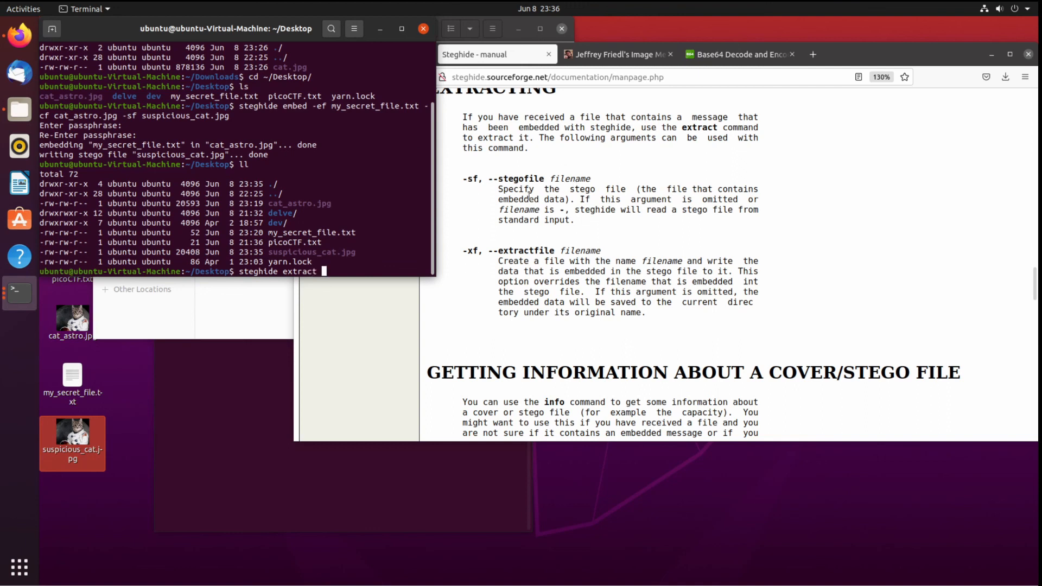
text(-sf)
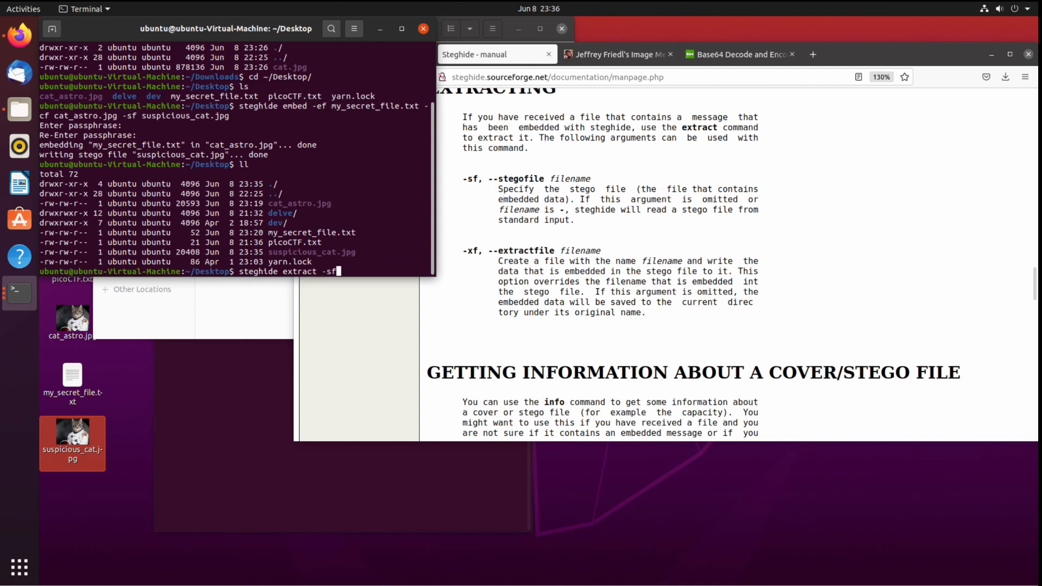
text(" ")
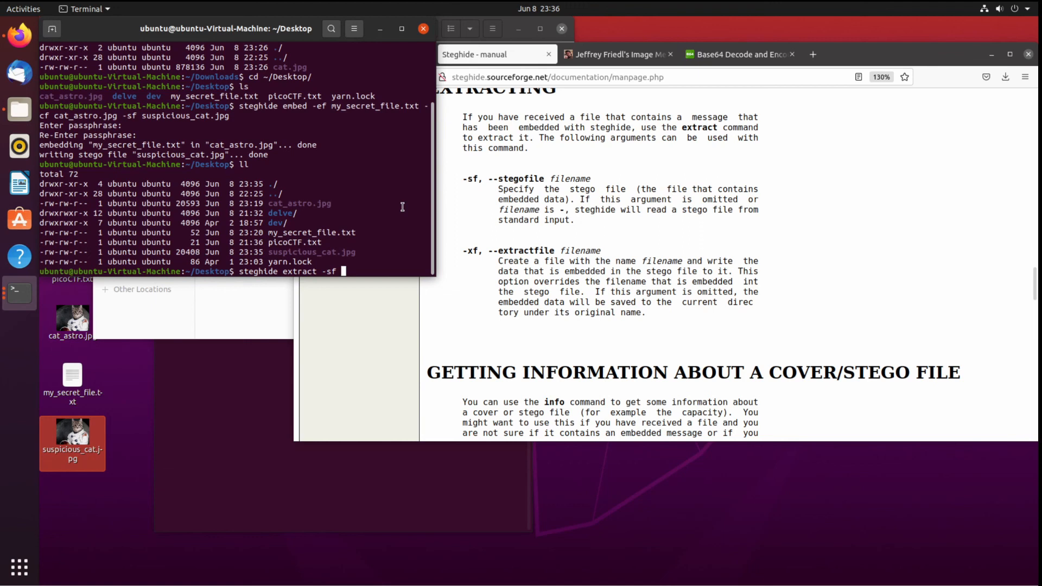
text(suspicious_cat.jpg)
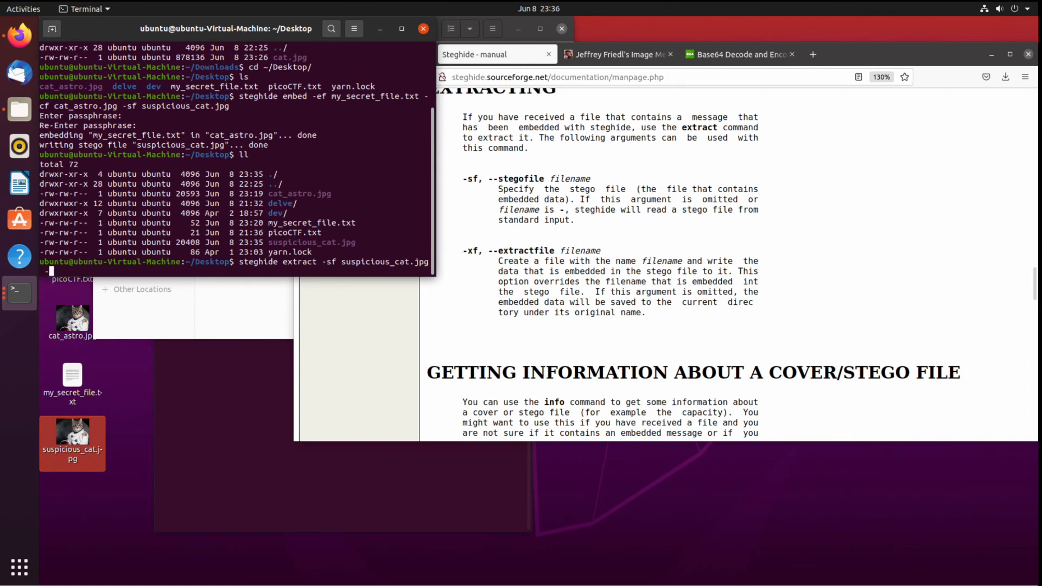
text(-xf)
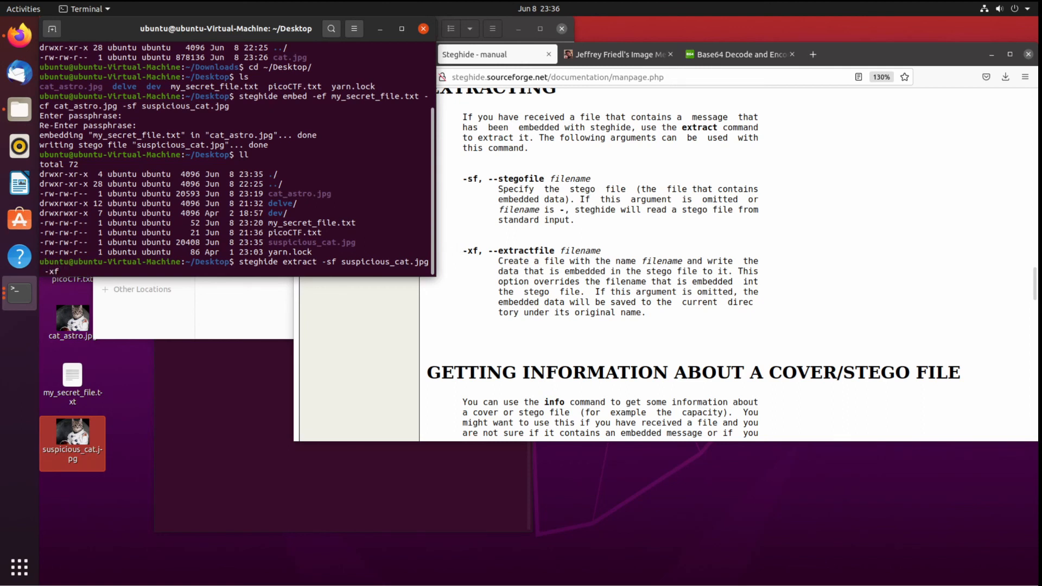
text(secret.)
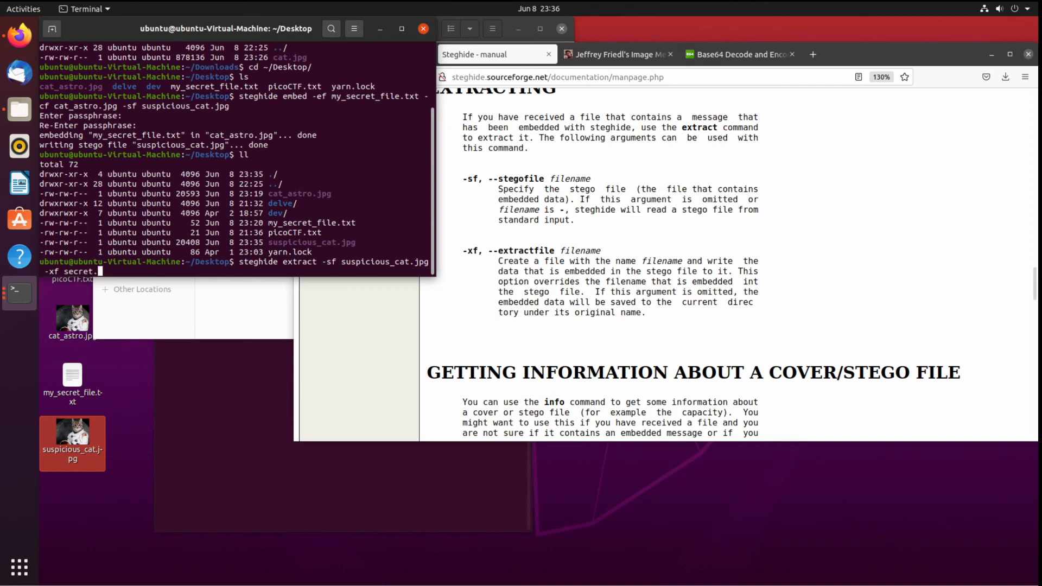
text(txt)
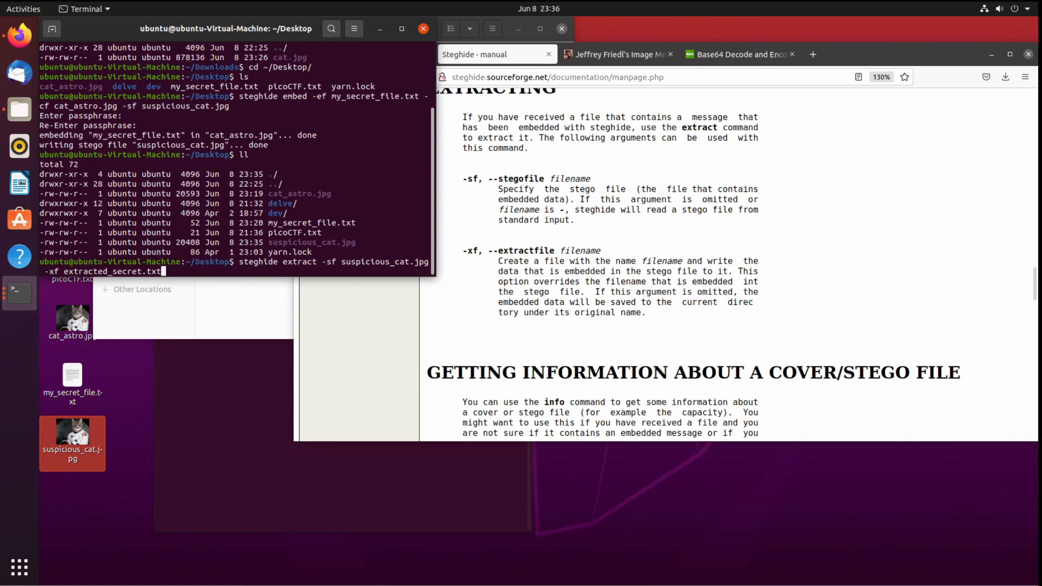
key(Return)
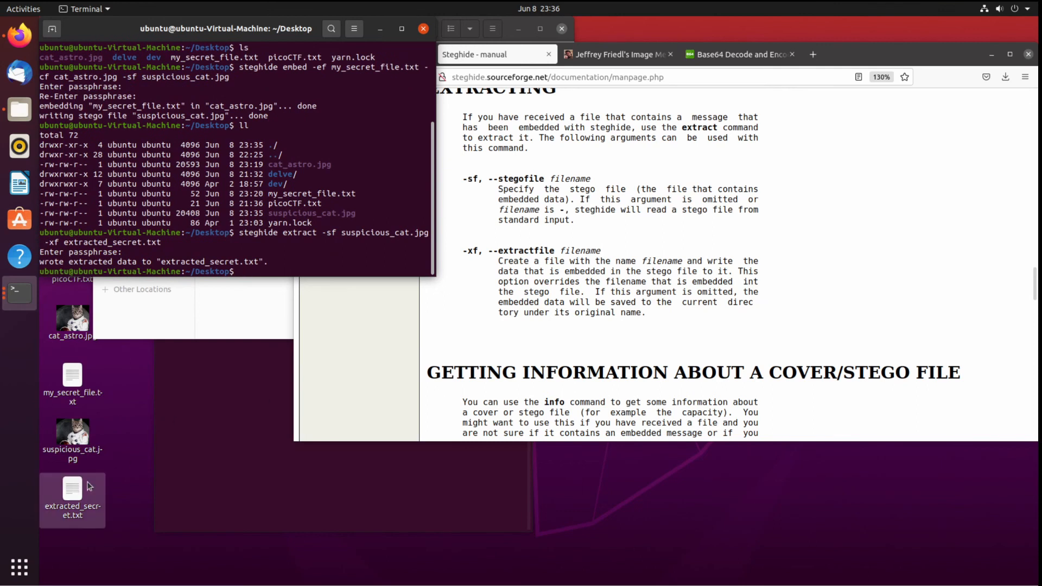
View extracted_secret.txt from the desktop in Text Editor, revealing the secret note.
double_click(72, 489)
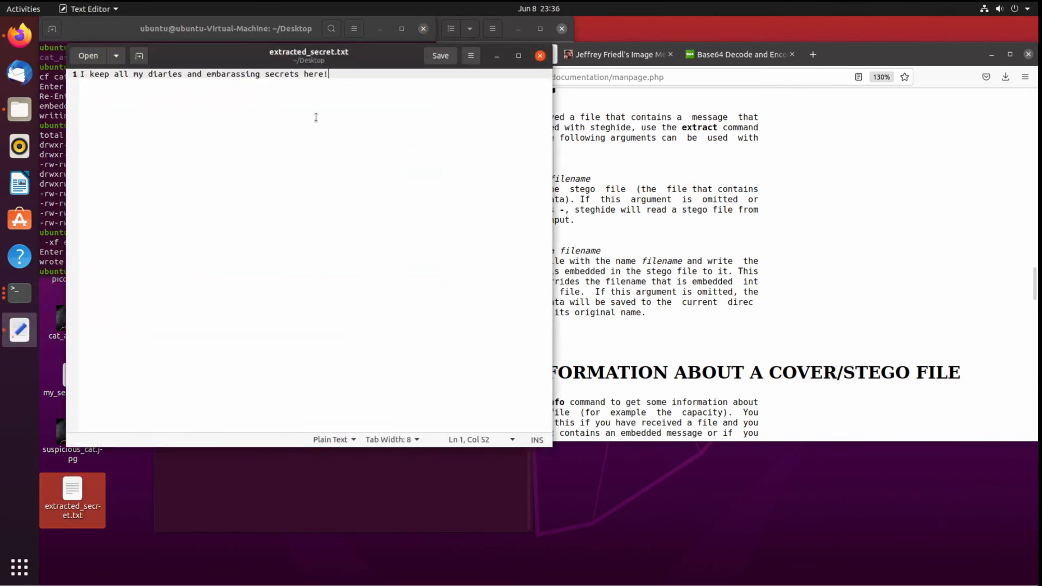
mouse_move(532, 74)
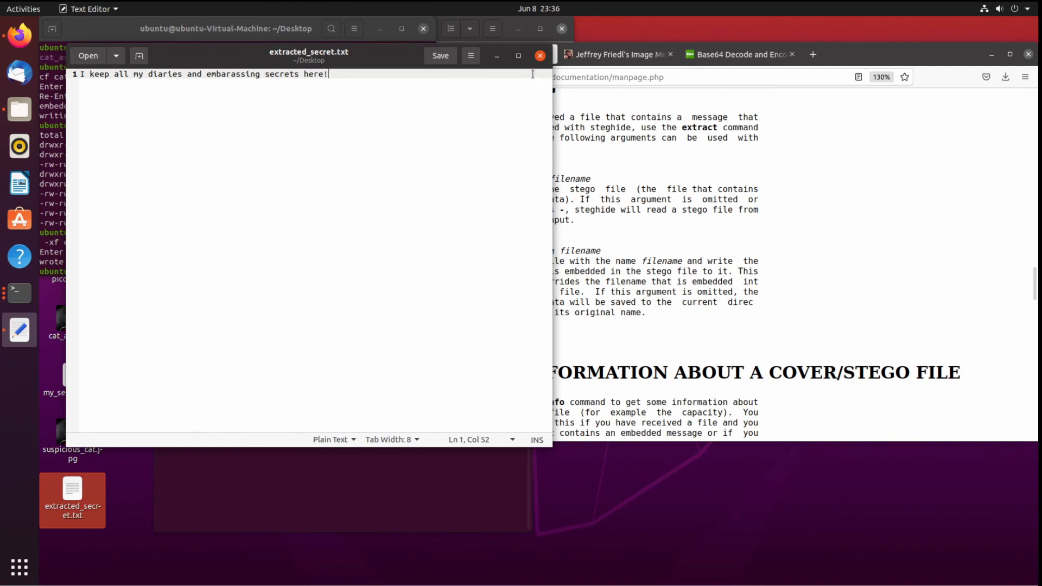